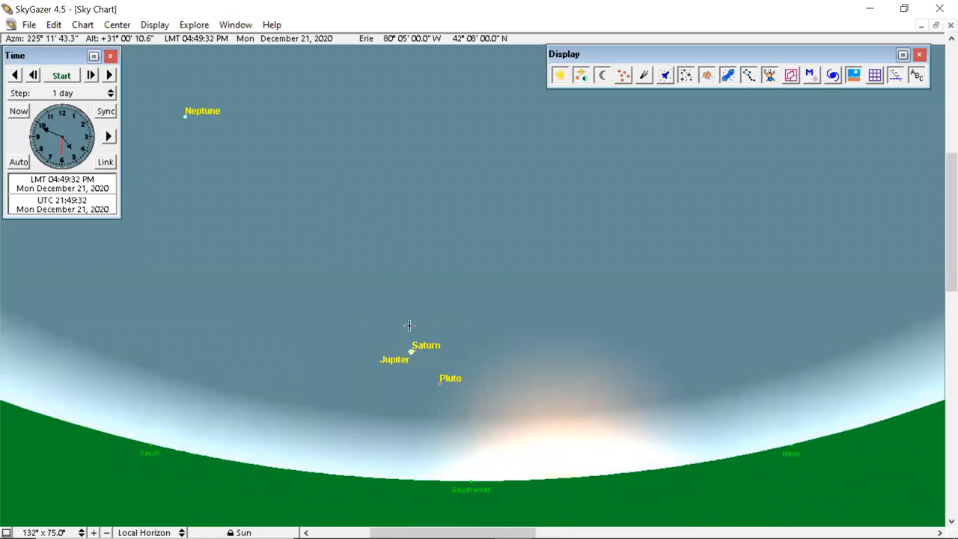
pyautogui.moveTo(53, 134)
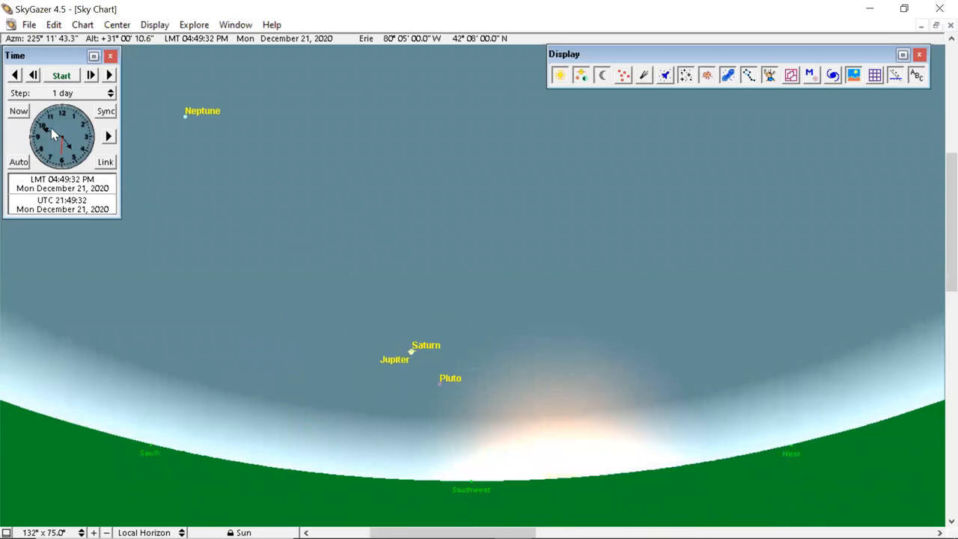
# Step the chart date back day by day to December 15, 2020
pyautogui.click(33, 75)
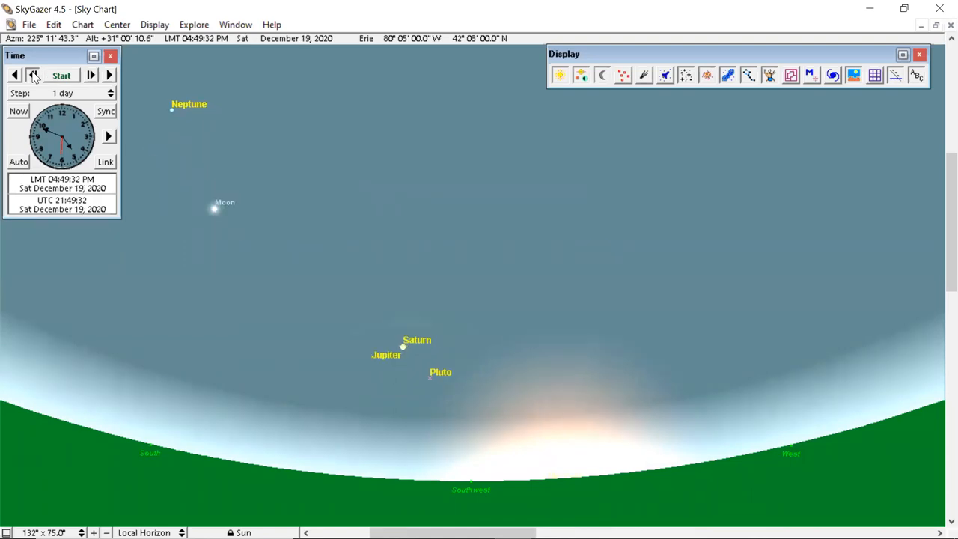
pyautogui.click(14, 75)
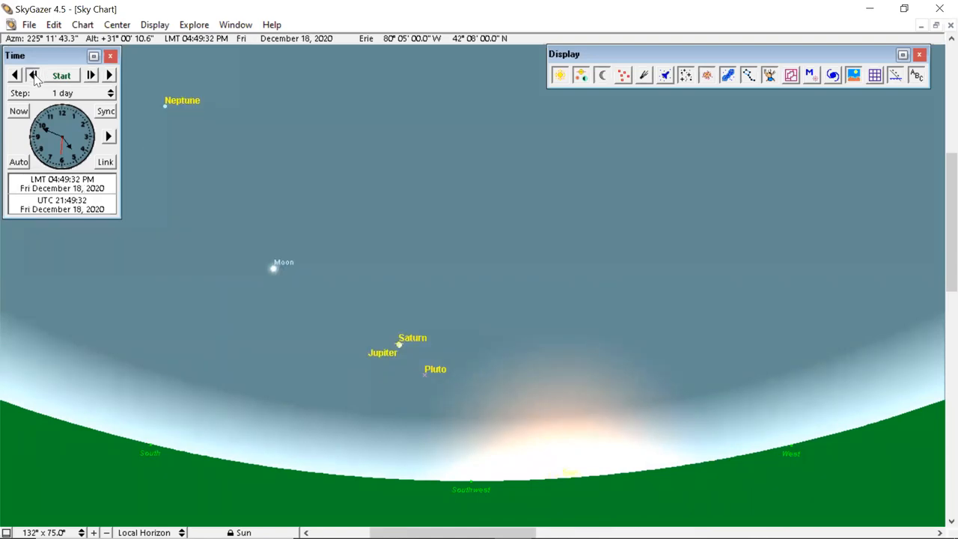
pyautogui.click(13, 75)
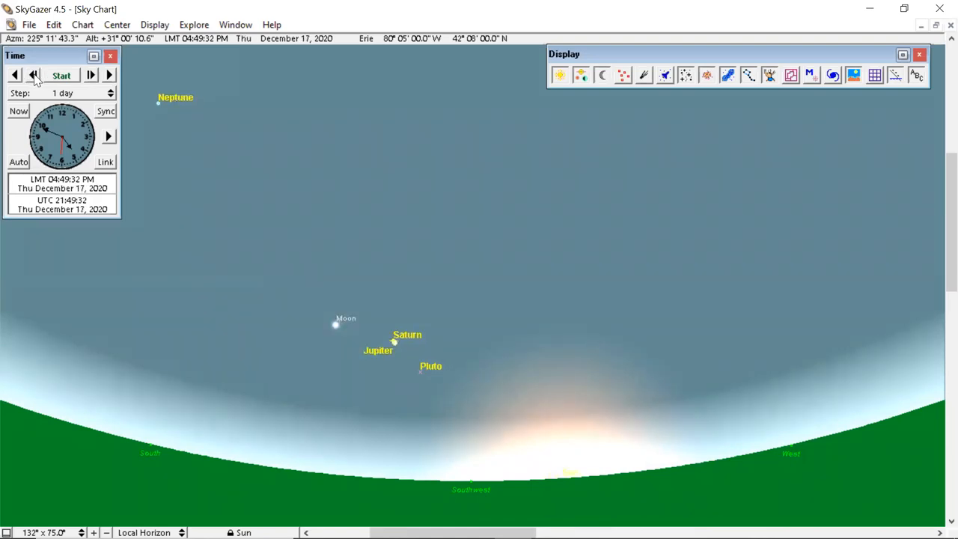
pyautogui.click(15, 75)
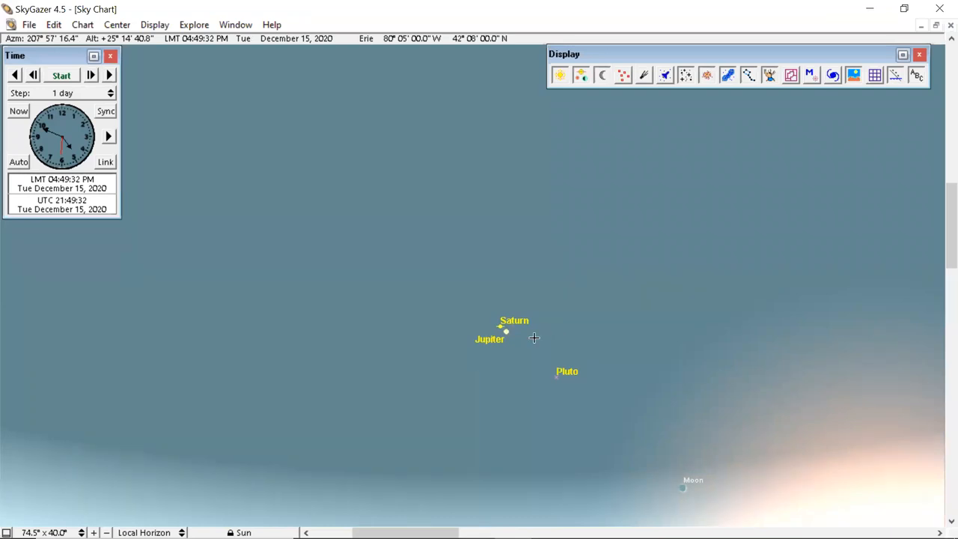
pyautogui.moveTo(42, 131)
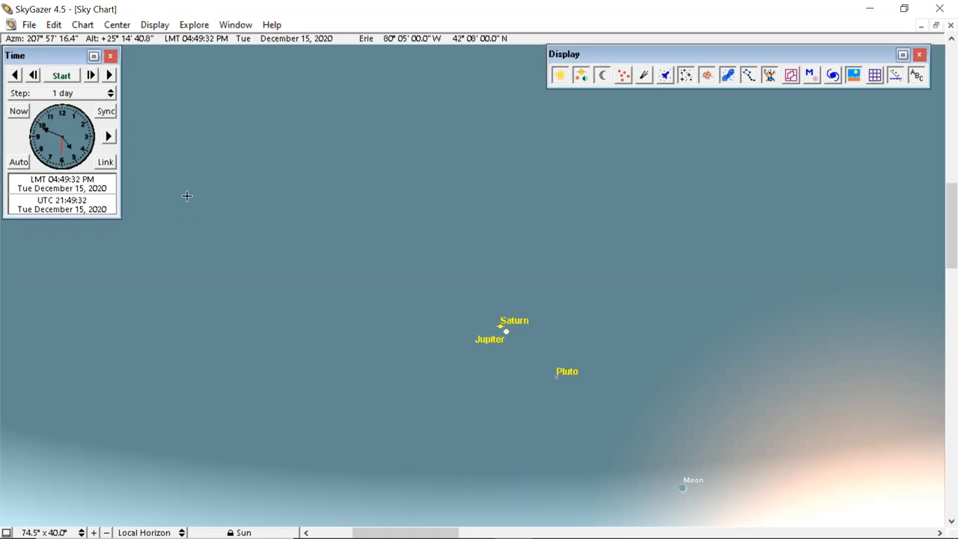
pyautogui.moveTo(249, 162)
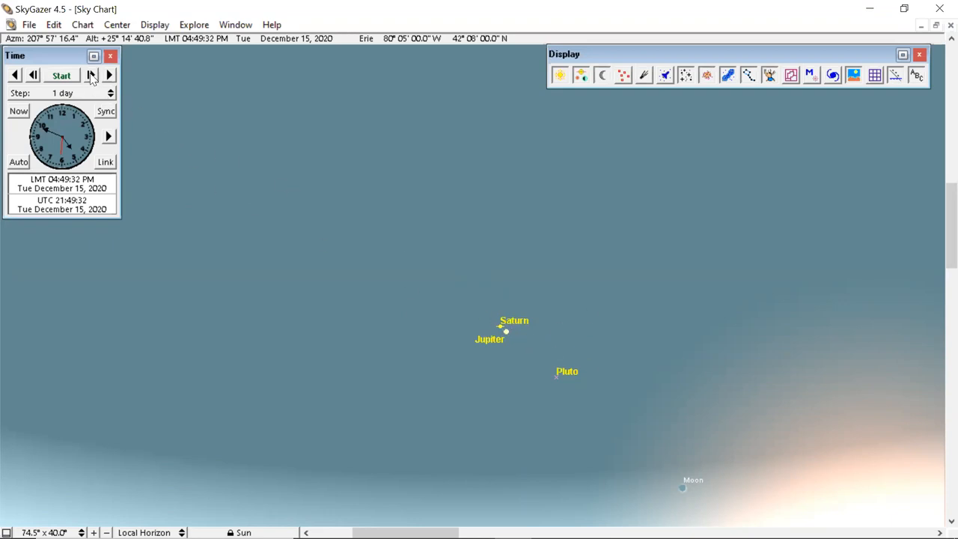
# Advance the chart date day by day to December 21, 2020
pyautogui.click(109, 75)
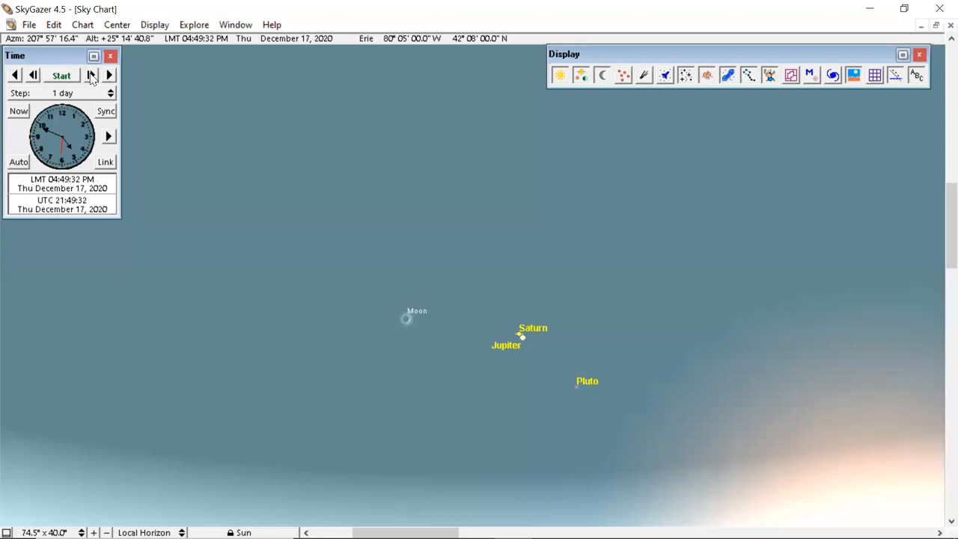
pyautogui.click(92, 75)
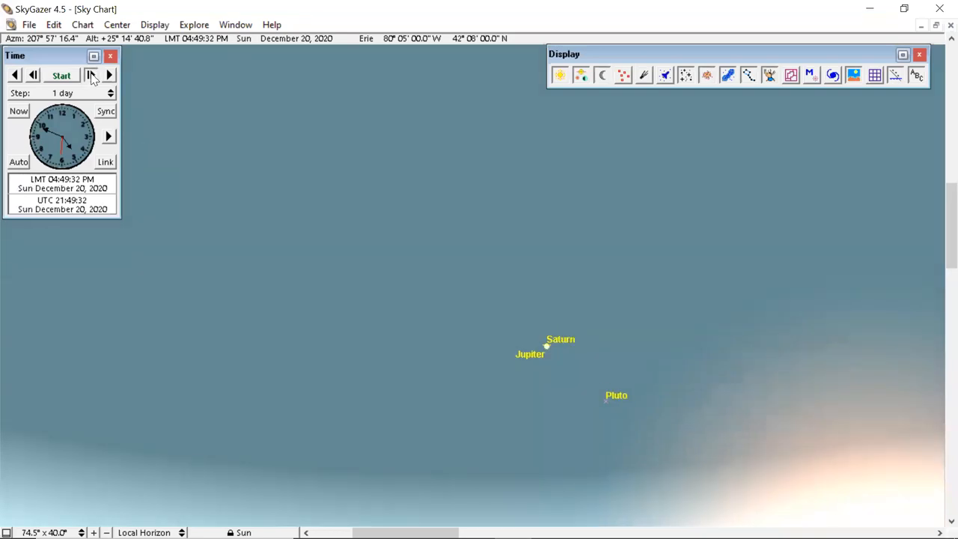
pyautogui.click(108, 74)
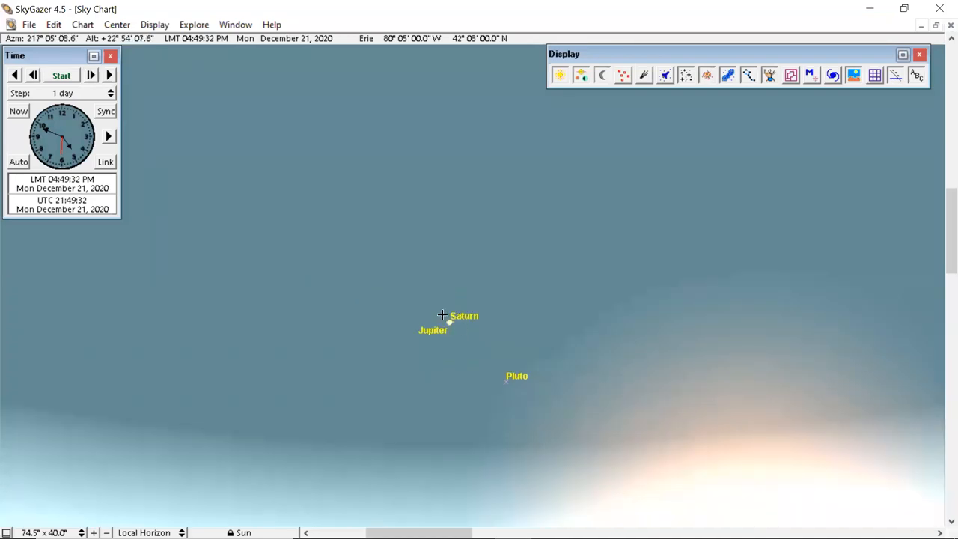
pyautogui.moveTo(452, 305)
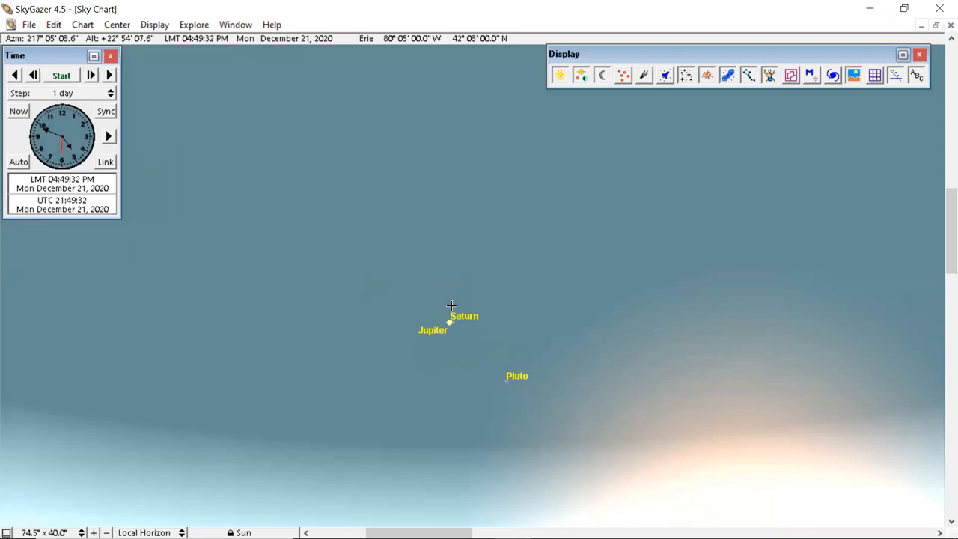
pyautogui.moveTo(449, 340)
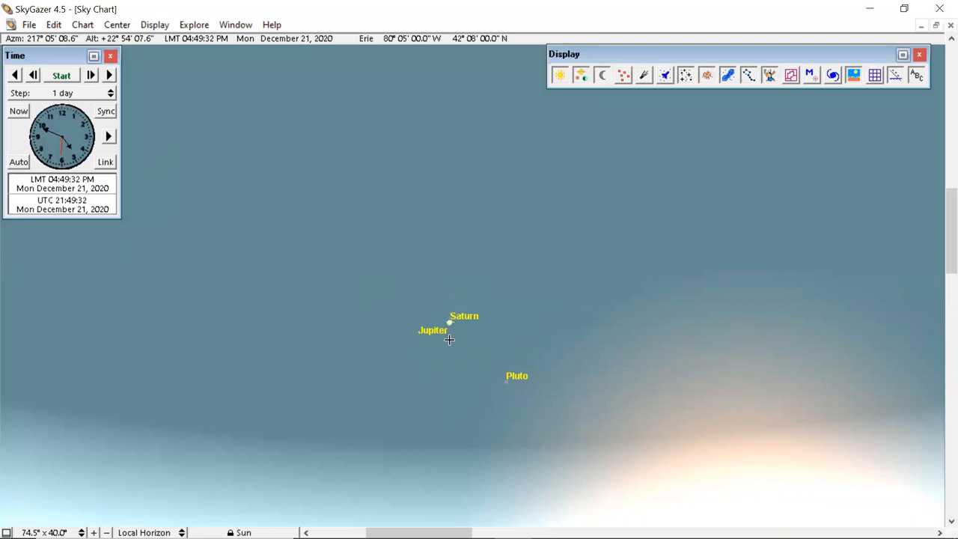
pyautogui.moveTo(455, 335)
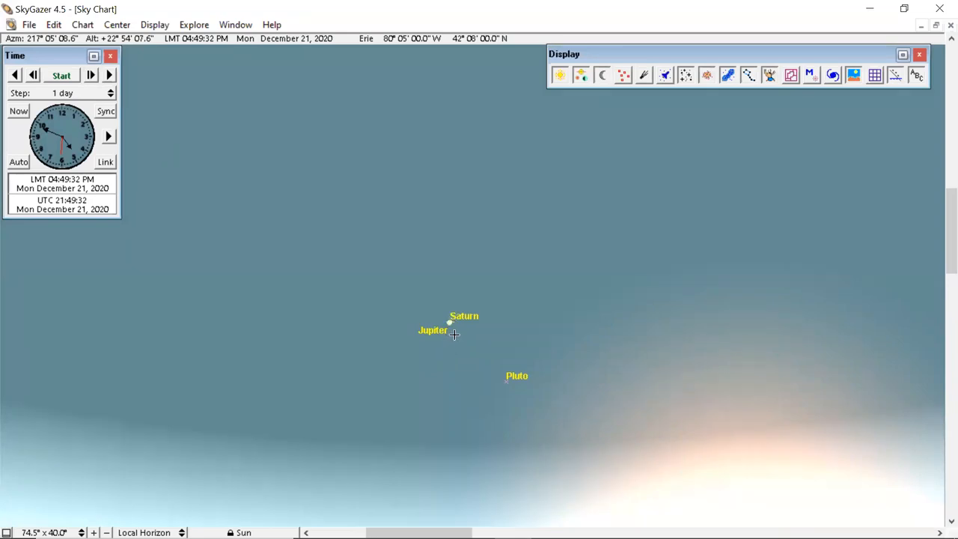
pyautogui.moveTo(461, 330)
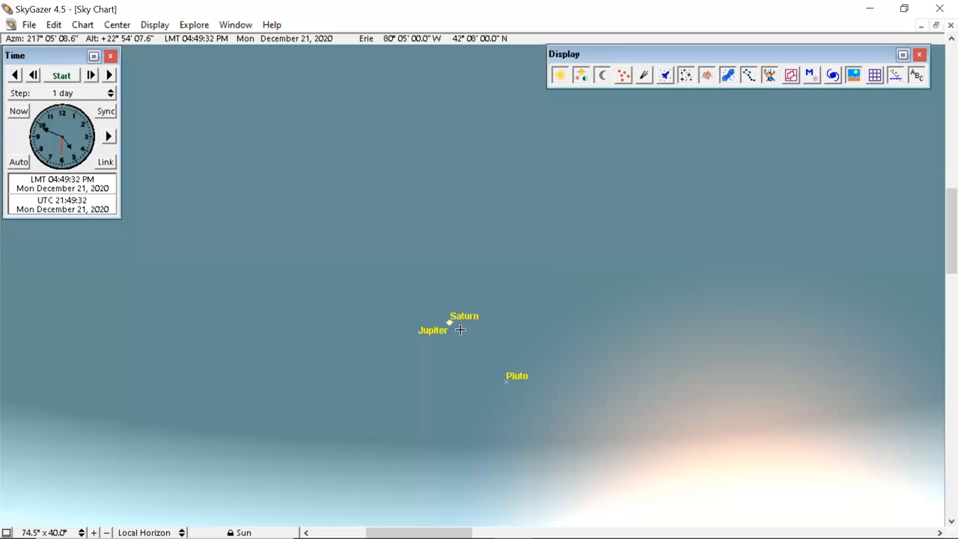
pyautogui.moveTo(461, 318)
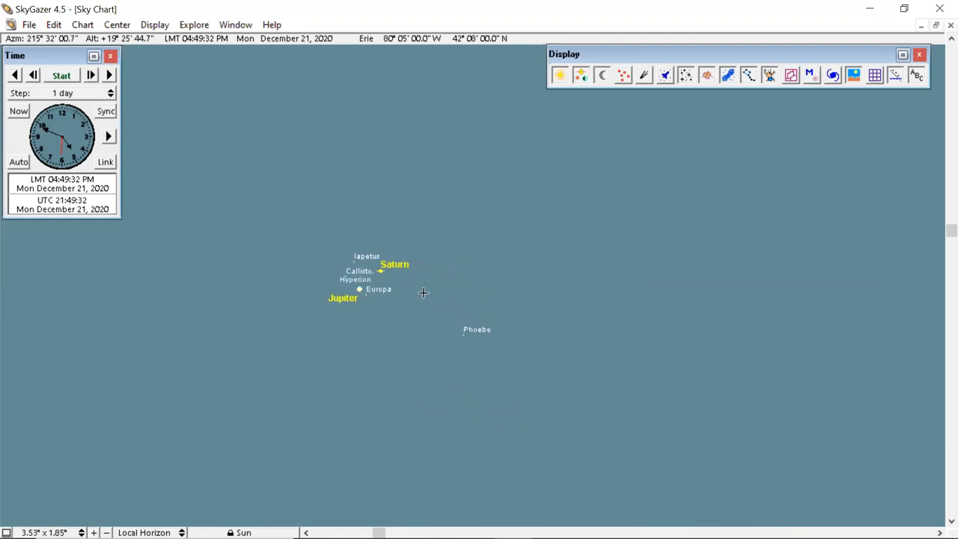
pyautogui.moveTo(381, 283)
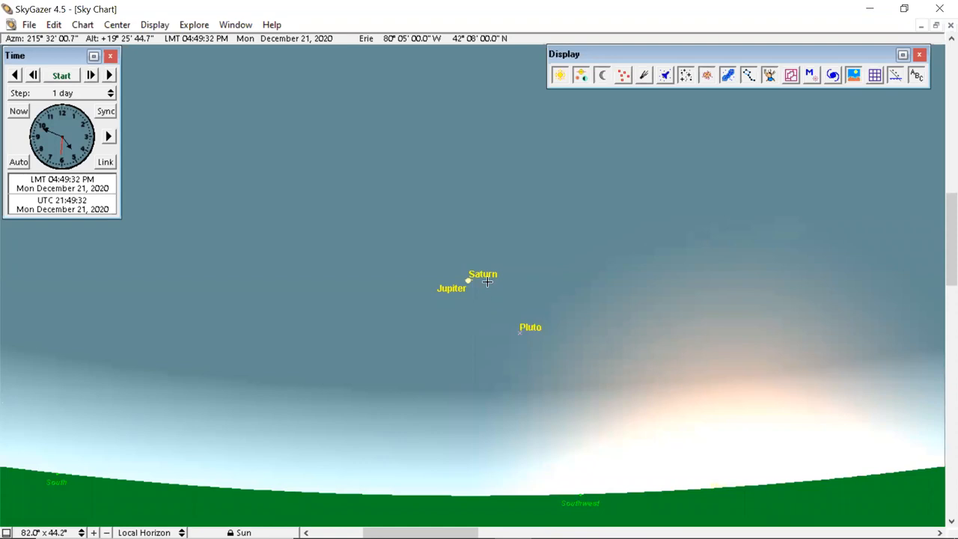
pyautogui.moveTo(474, 307)
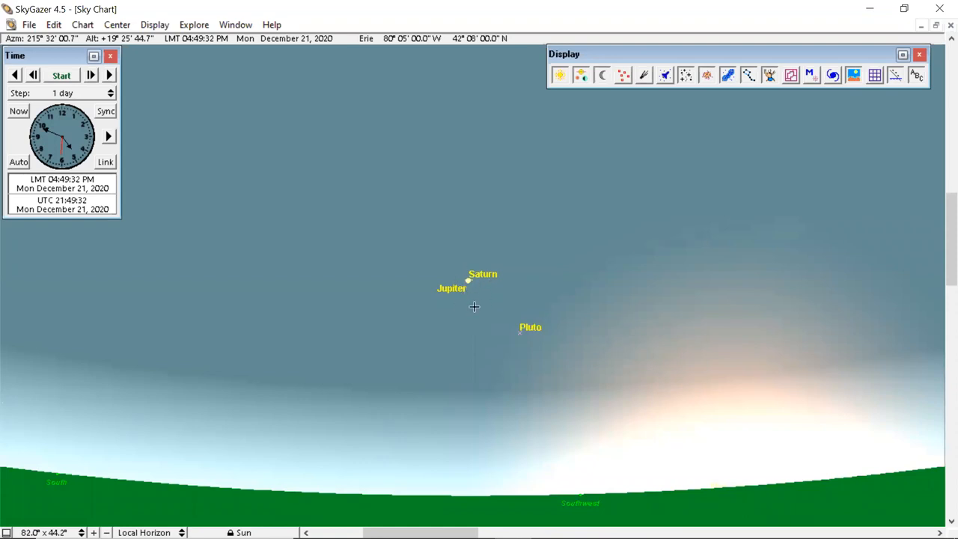
pyautogui.moveTo(464, 315)
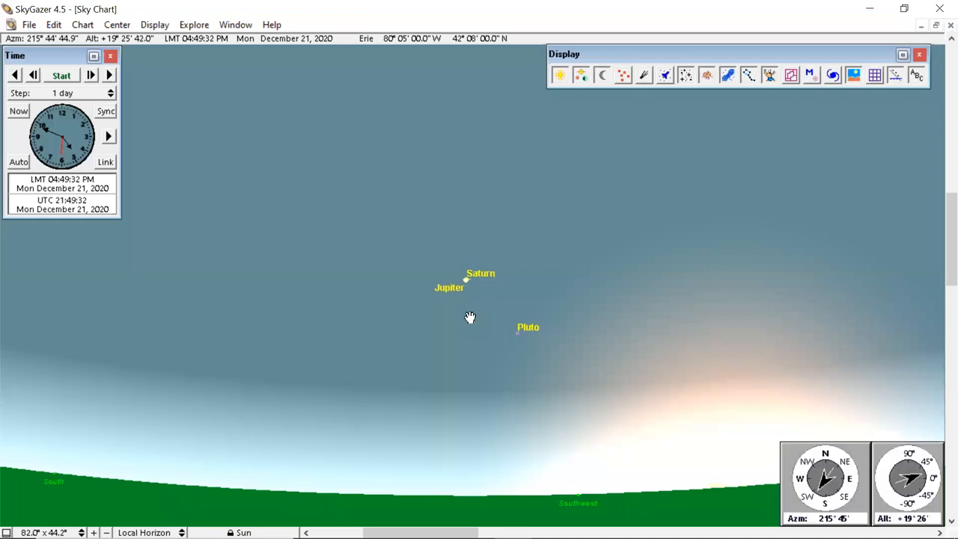
# Pan the chart slightly west to recenter the Jupiter–Saturn pair above the horizon
pyautogui.moveTo(470, 318); pyautogui.dragTo(458, 303)
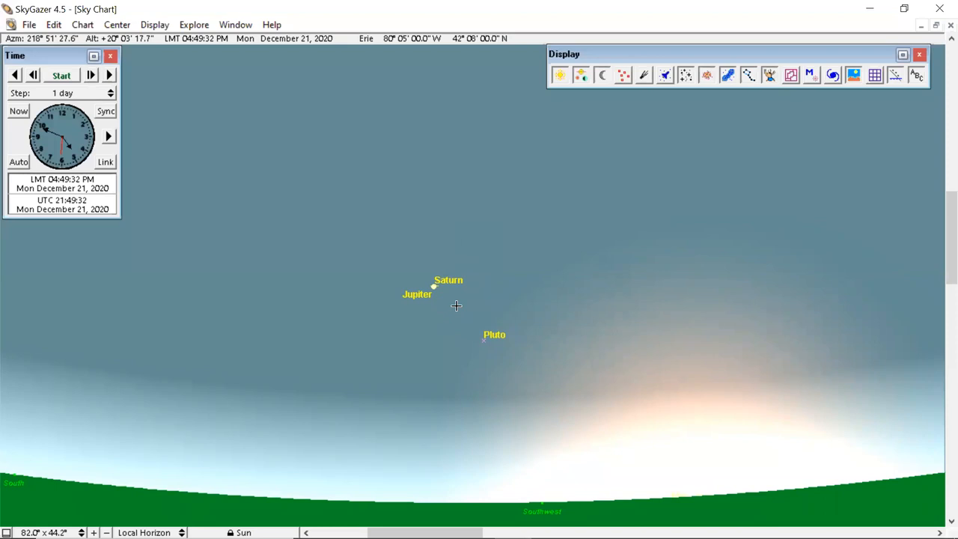
pyautogui.moveTo(428, 296)
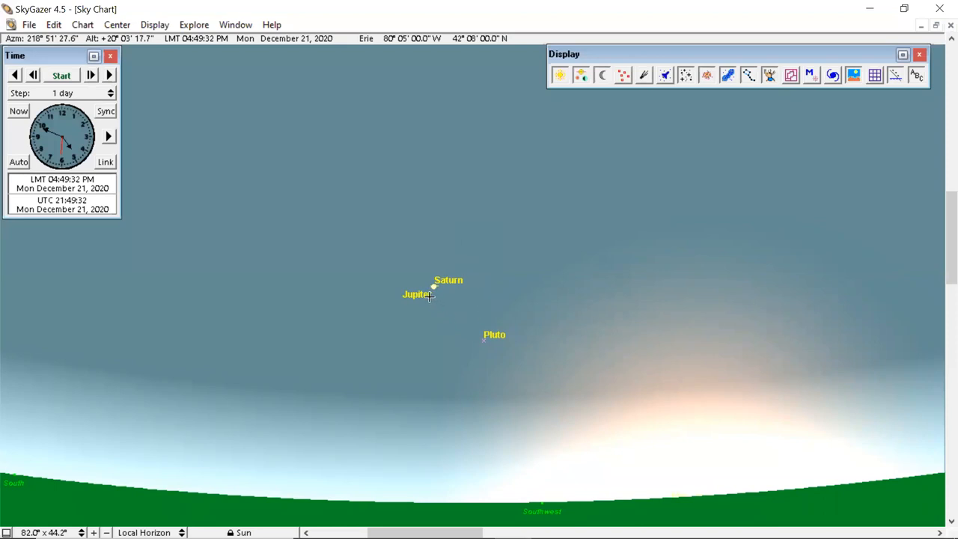
pyautogui.moveTo(326, 206)
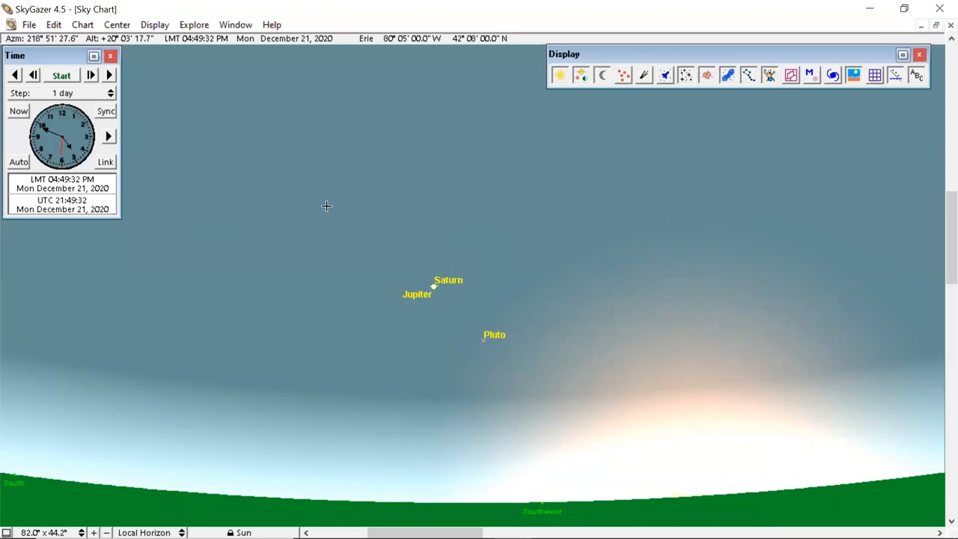
pyautogui.moveTo(257, 270)
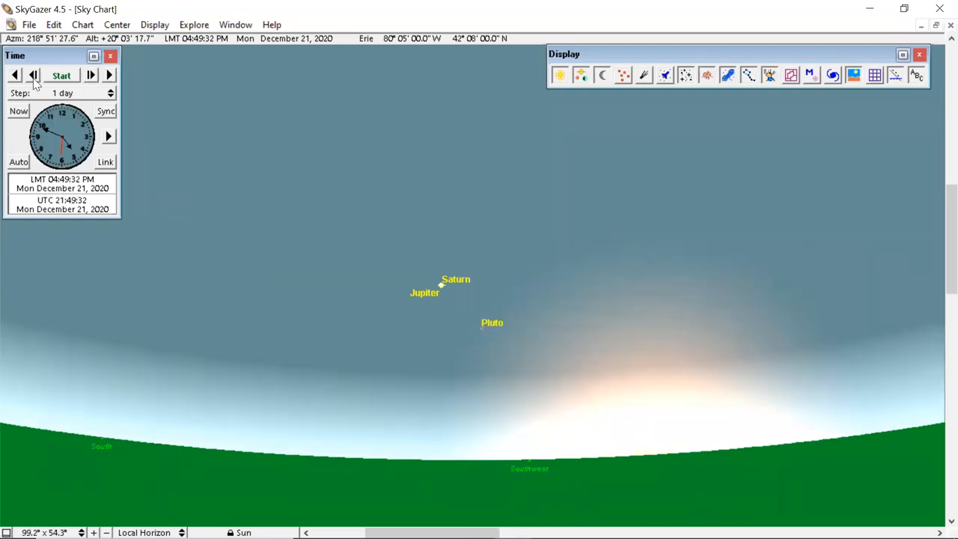
# Step the chart date back toward December 15, 2020
pyautogui.click(33, 75)
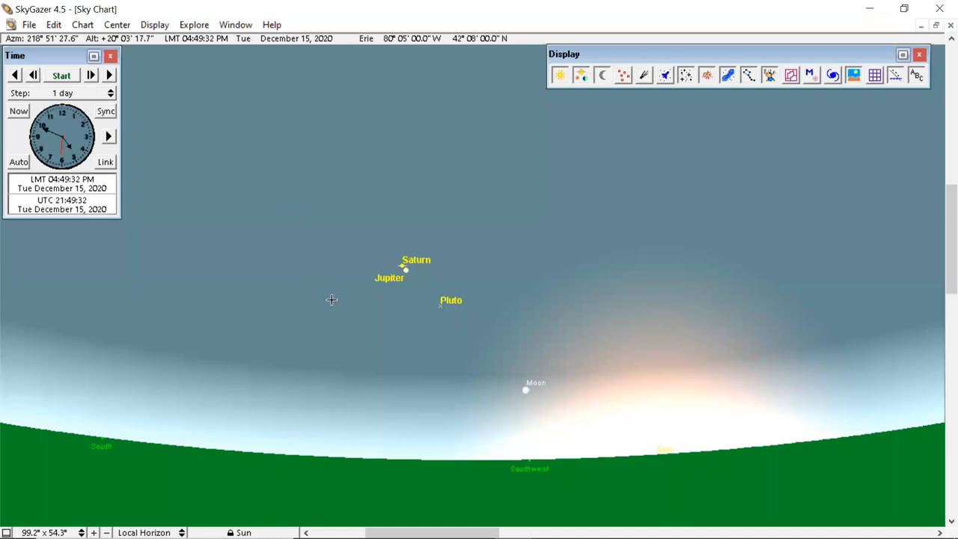
pyautogui.moveTo(420, 287)
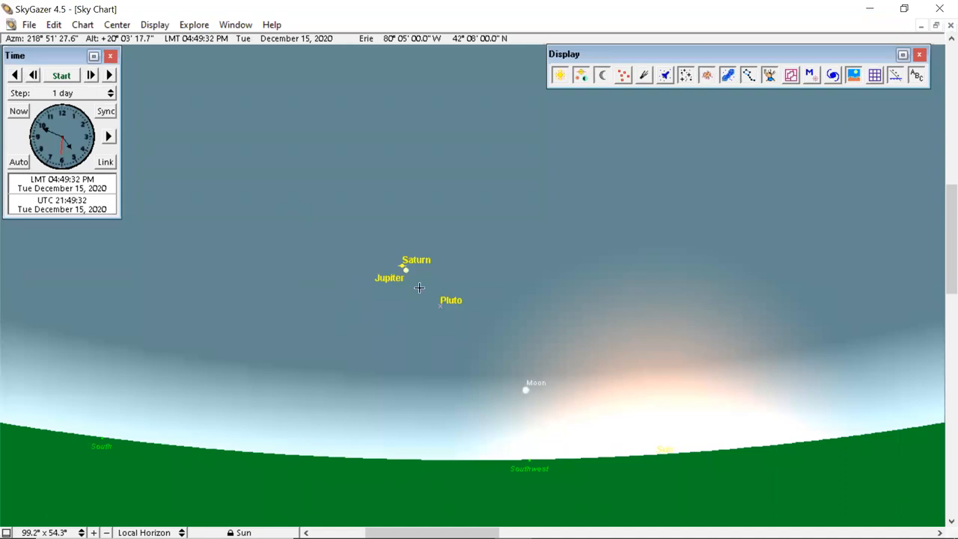
pyautogui.moveTo(388, 361)
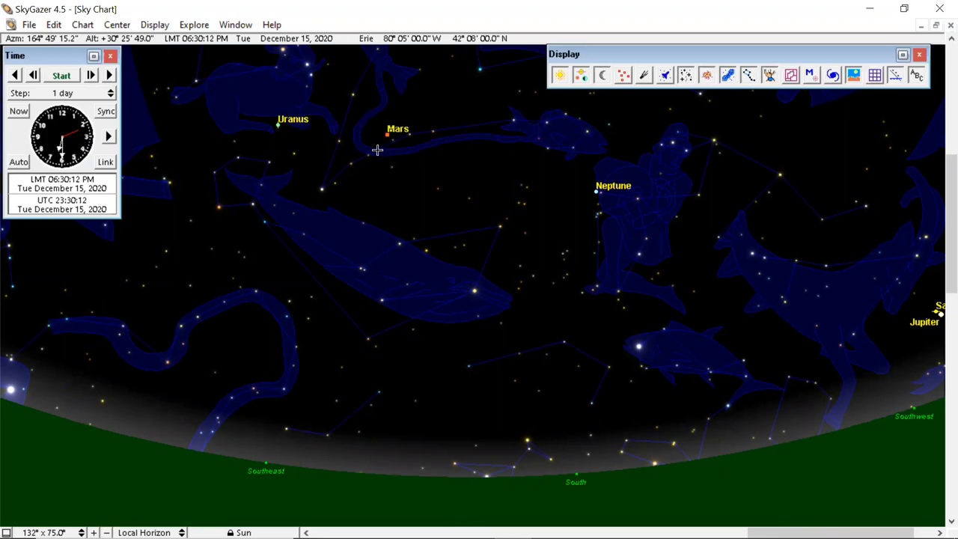
pyautogui.moveTo(377, 178)
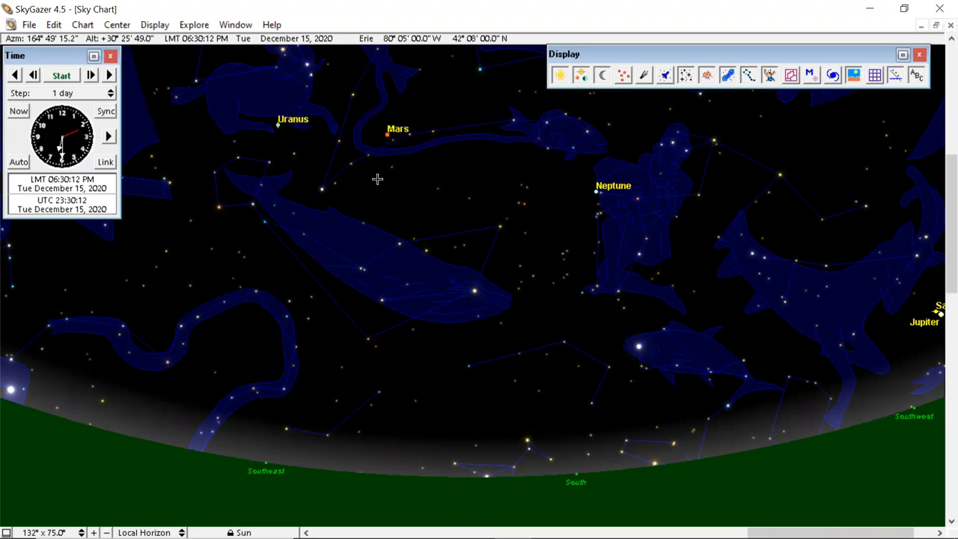
pyautogui.moveTo(392, 183)
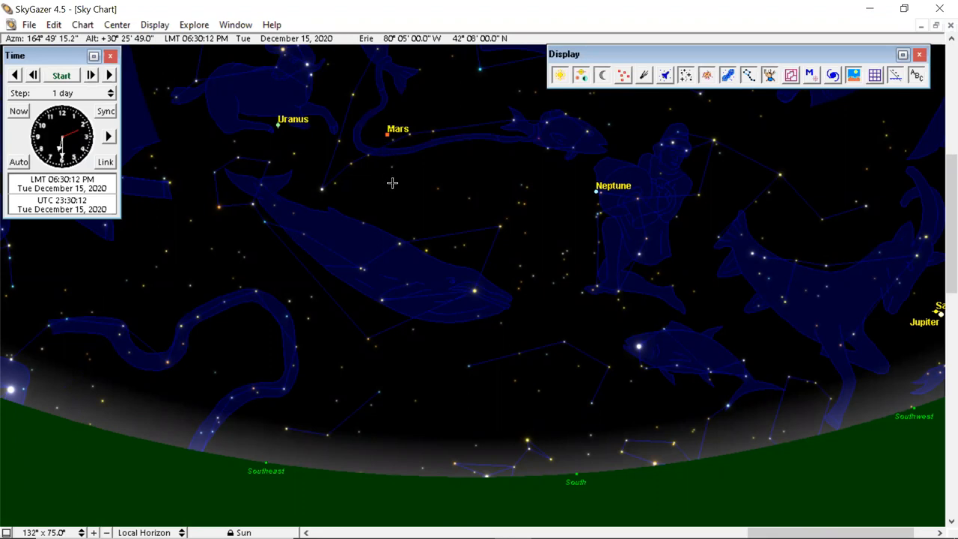
pyautogui.moveTo(392, 150)
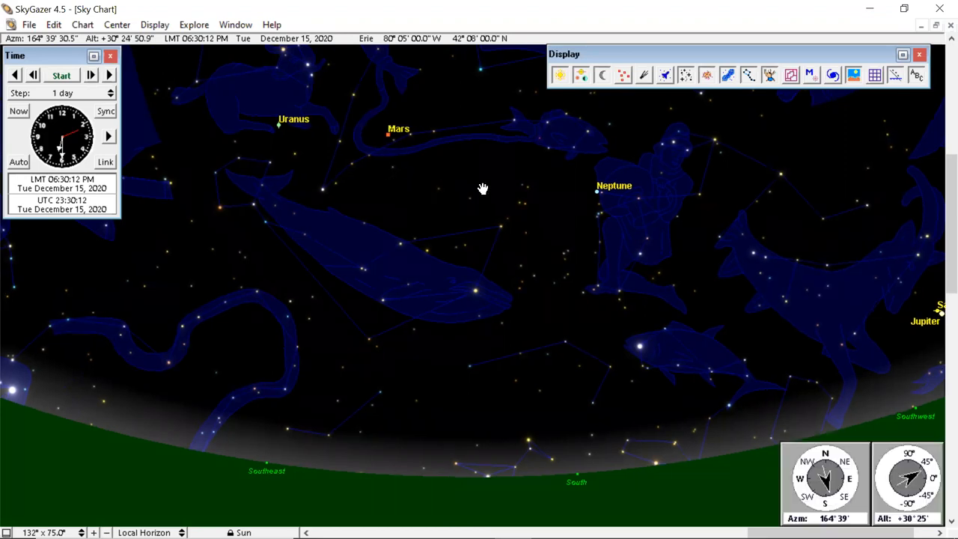
# Pan to the eastern sky and hide the constellation figure artwork
pyautogui.moveTo(483, 187); pyautogui.dragTo(437, 216)
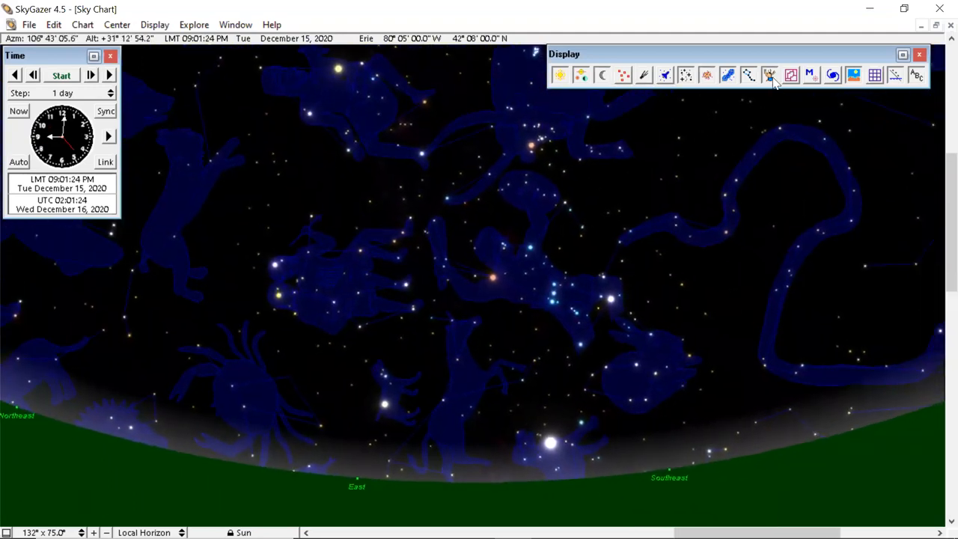
pyautogui.click(769, 75)
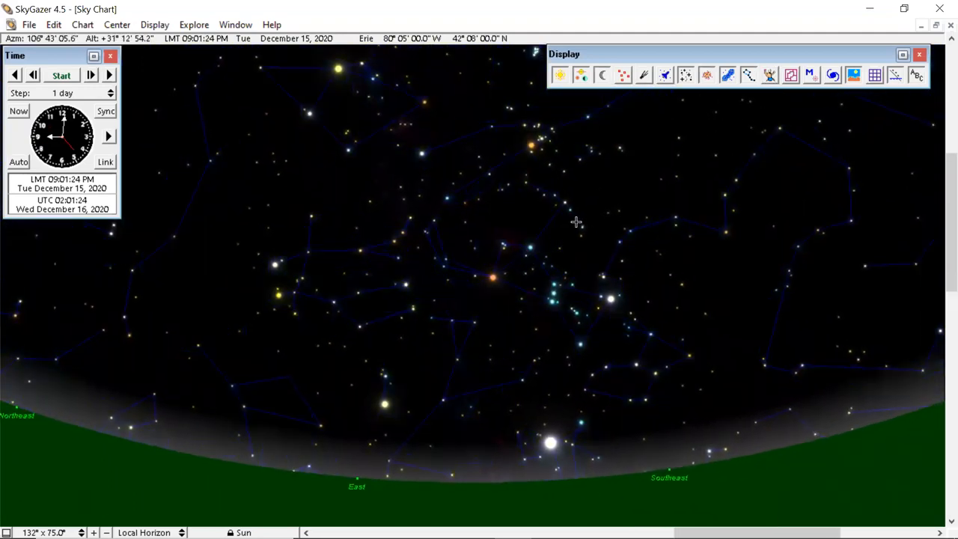
pyautogui.moveTo(435, 416)
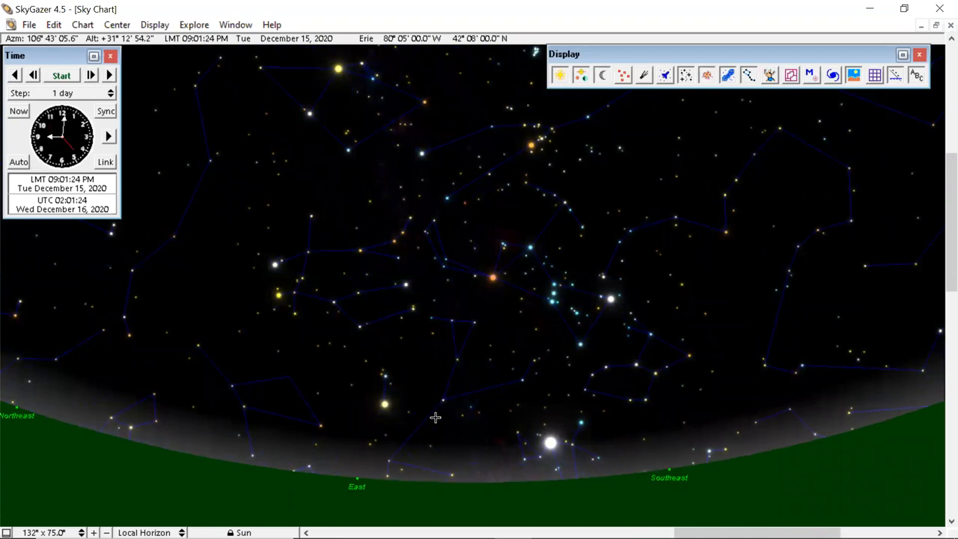
pyautogui.moveTo(305, 156)
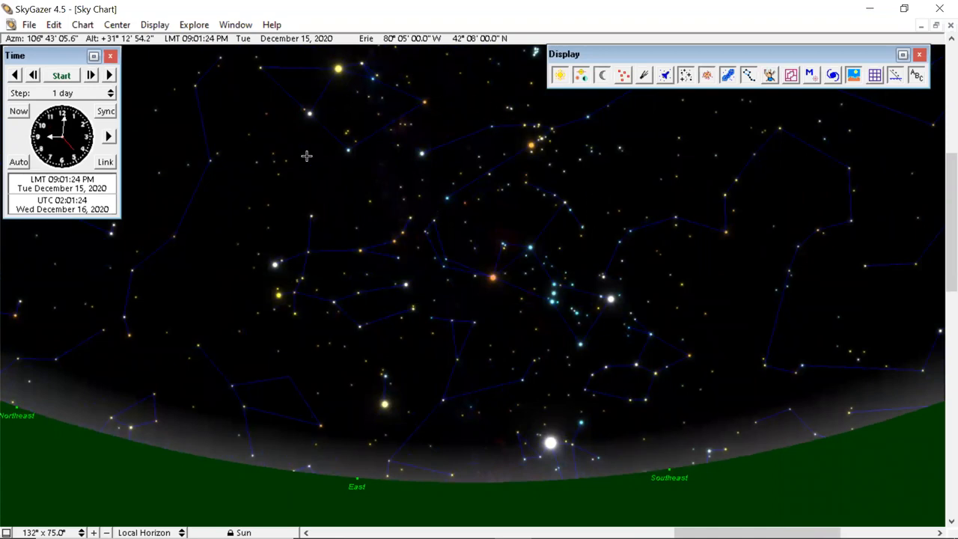
pyautogui.moveTo(581, 238)
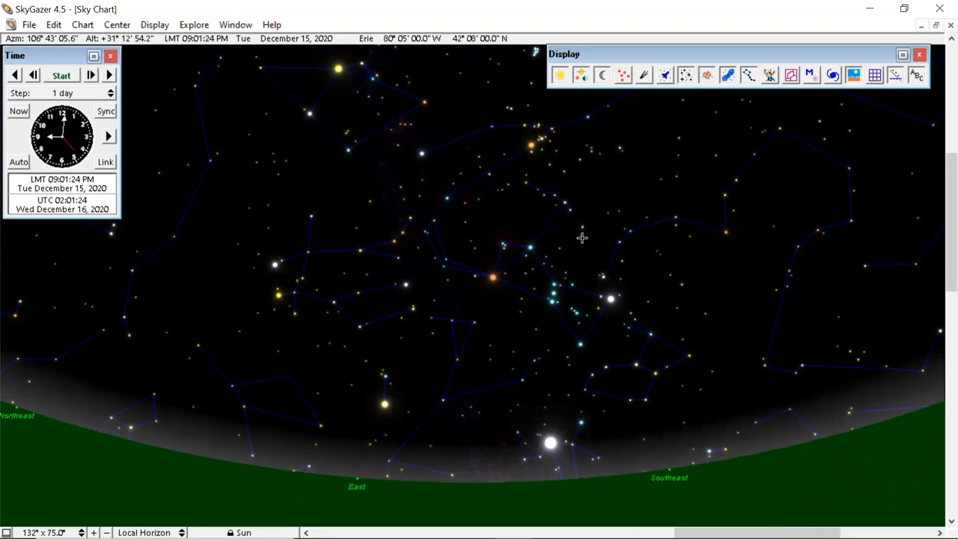
pyautogui.moveTo(315, 154)
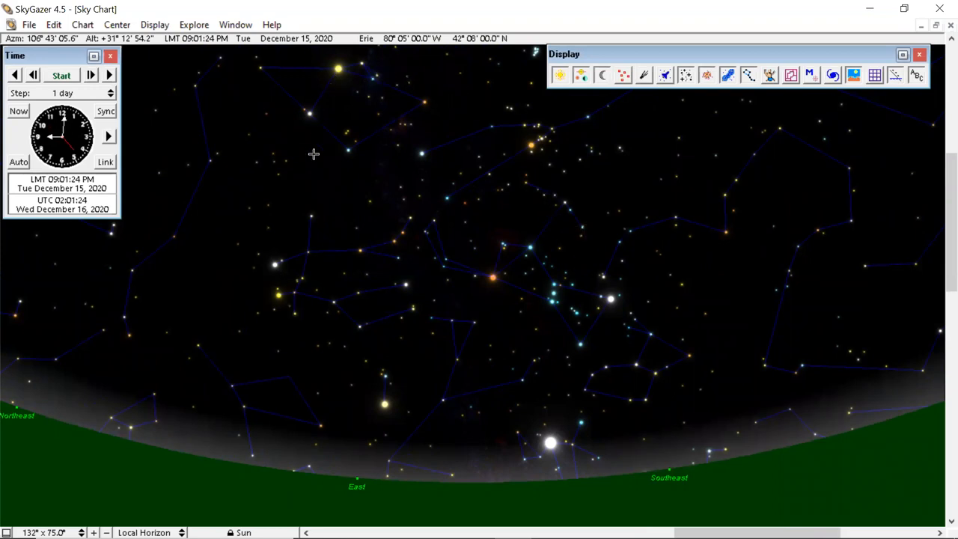
pyautogui.moveTo(383, 398)
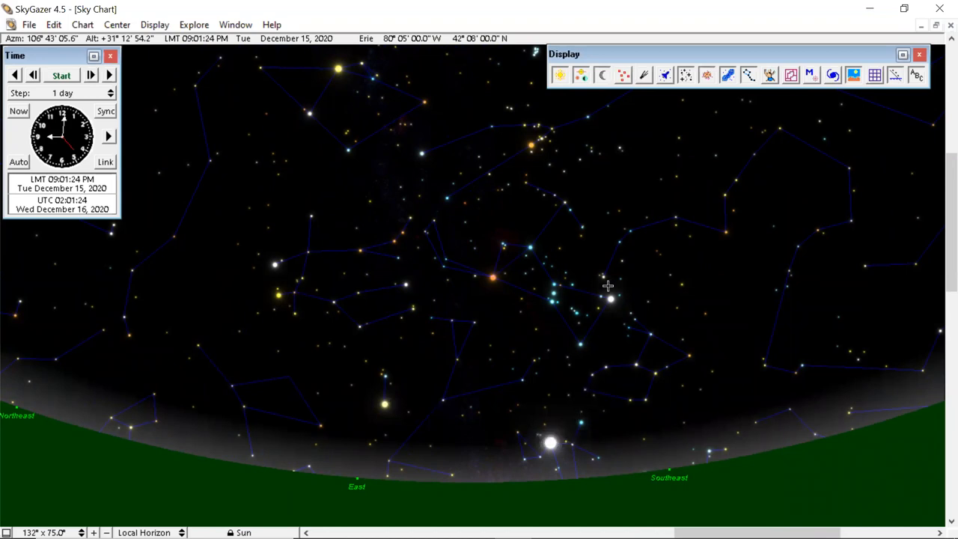
pyautogui.moveTo(299, 198)
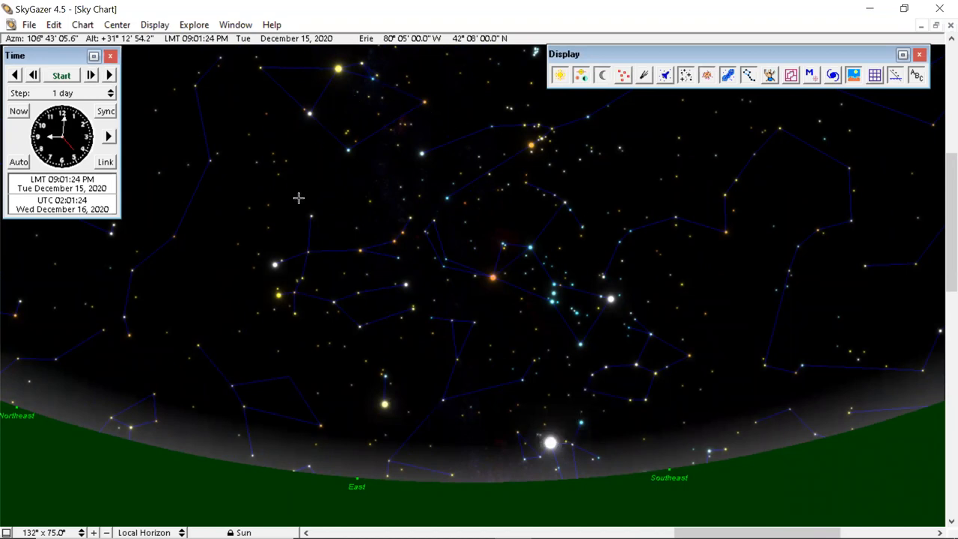
pyautogui.moveTo(566, 186)
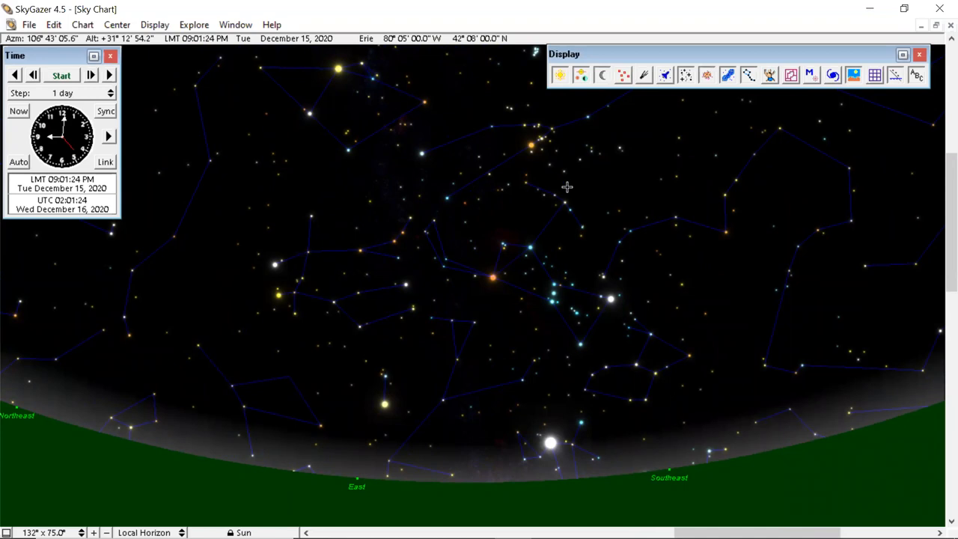
pyautogui.moveTo(278, 243)
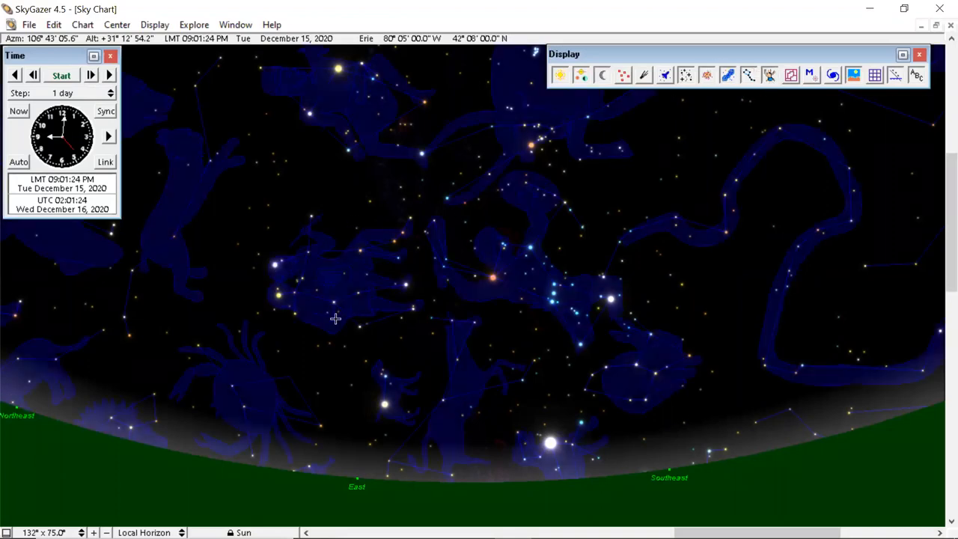
pyautogui.moveTo(386, 383)
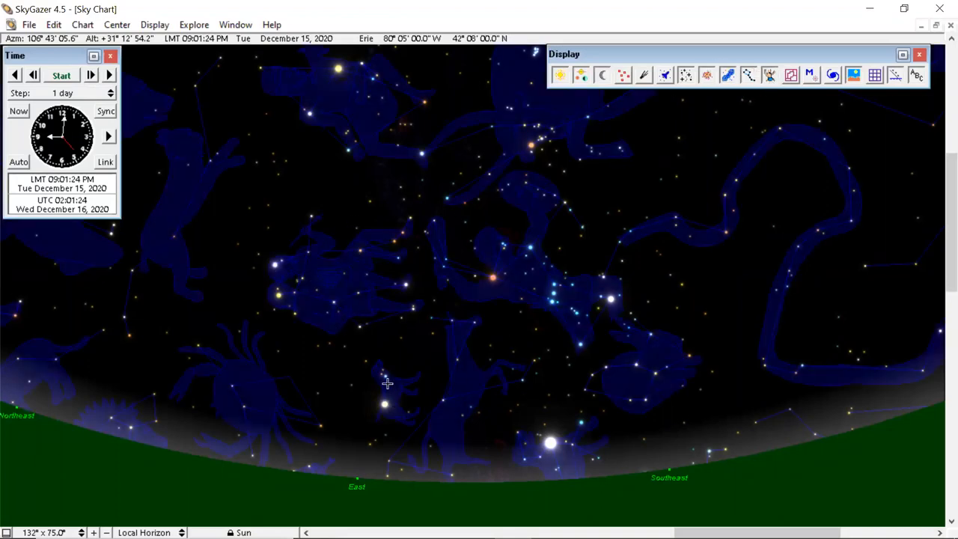
pyautogui.moveTo(552, 446)
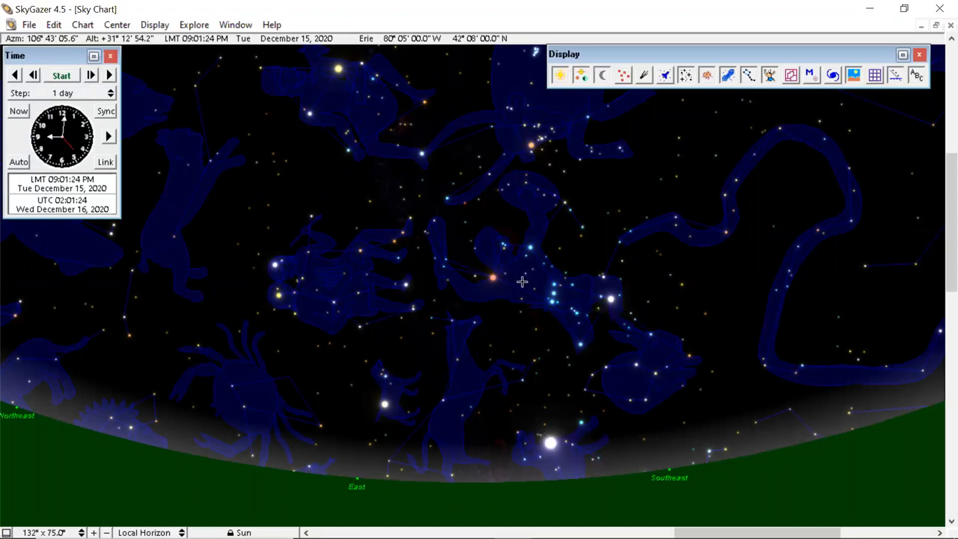
pyautogui.moveTo(611, 269)
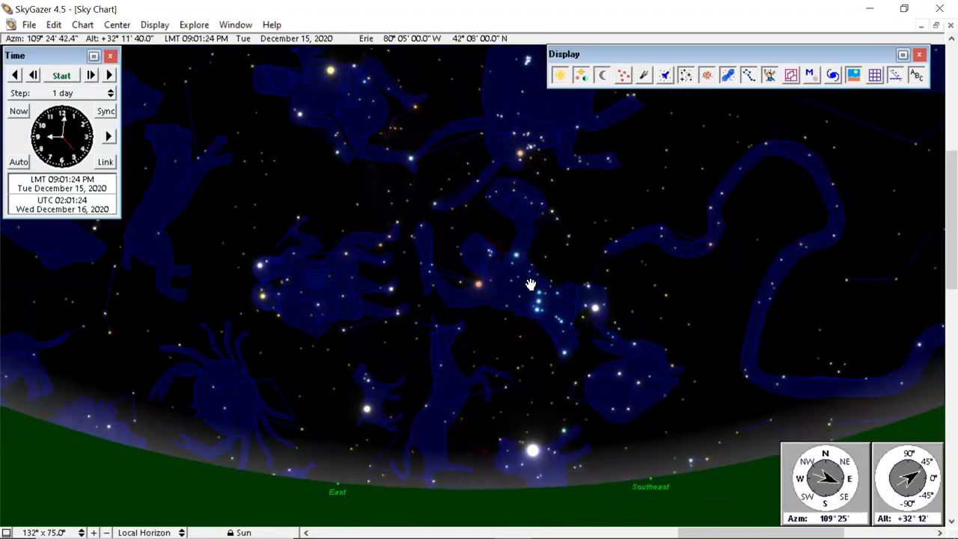
# Pan the chart toward the southeastern winter sky
pyautogui.moveTo(530, 285); pyautogui.dragTo(392, 419)
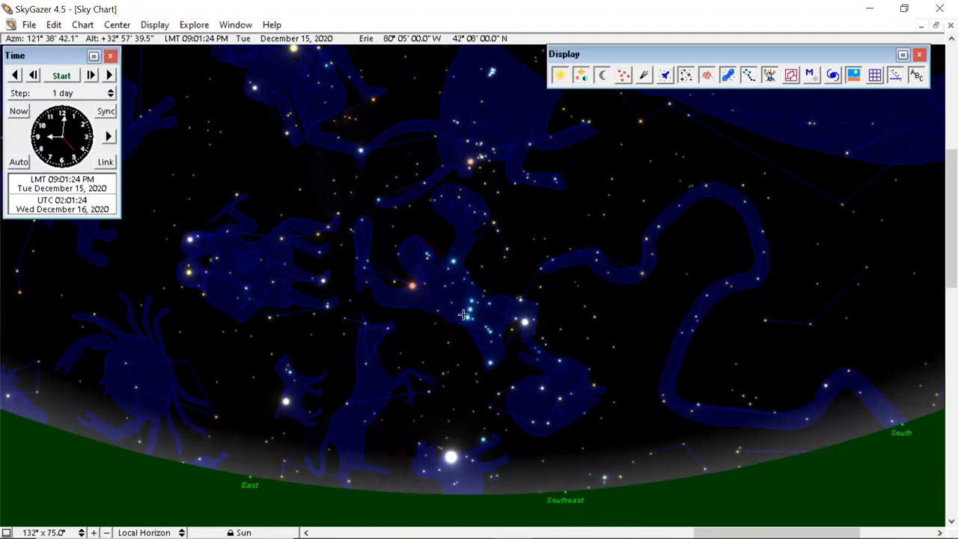
pyautogui.moveTo(413, 289)
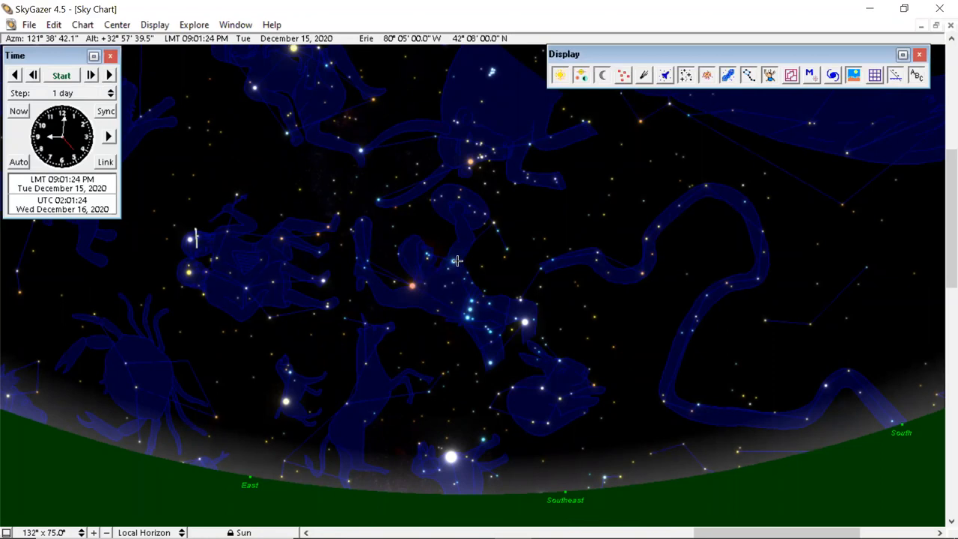
pyautogui.moveTo(464, 330)
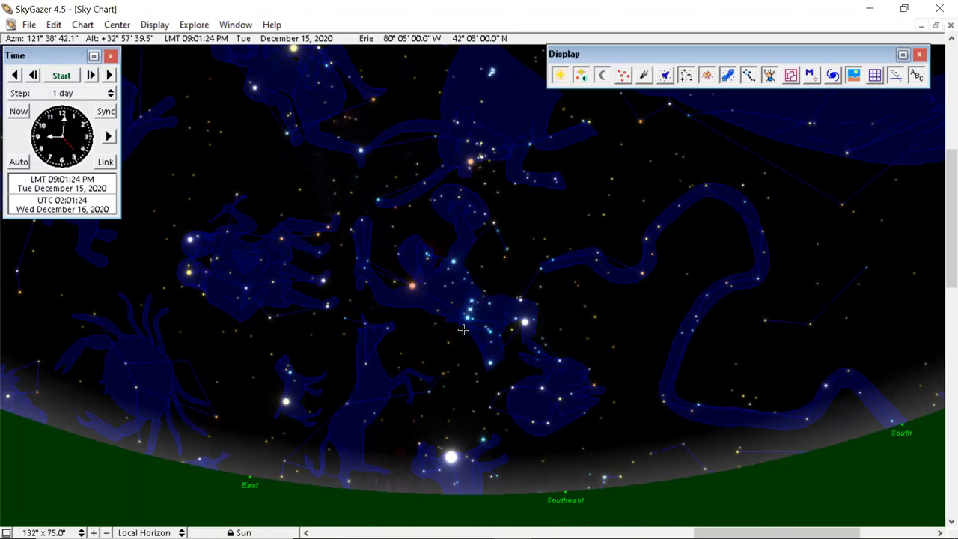
pyautogui.moveTo(467, 162)
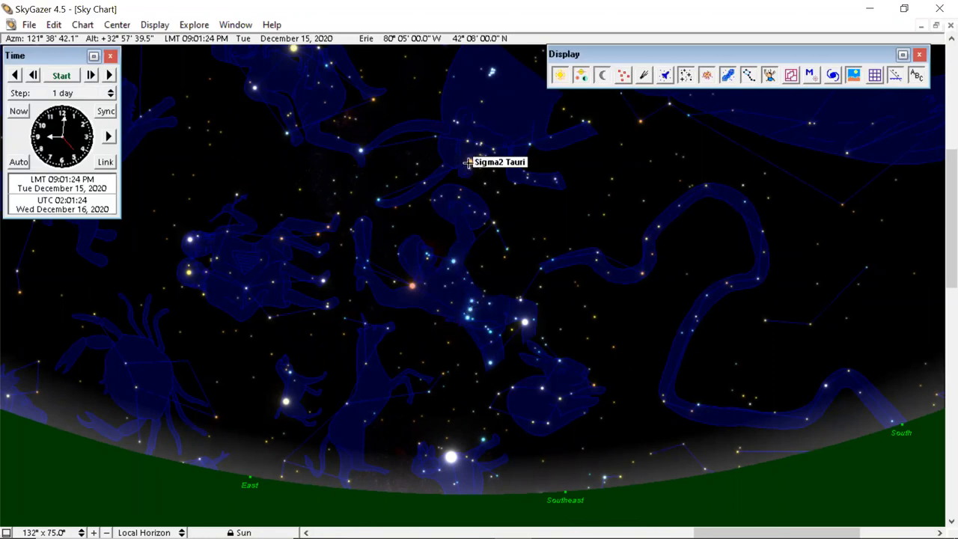
pyautogui.moveTo(470, 157)
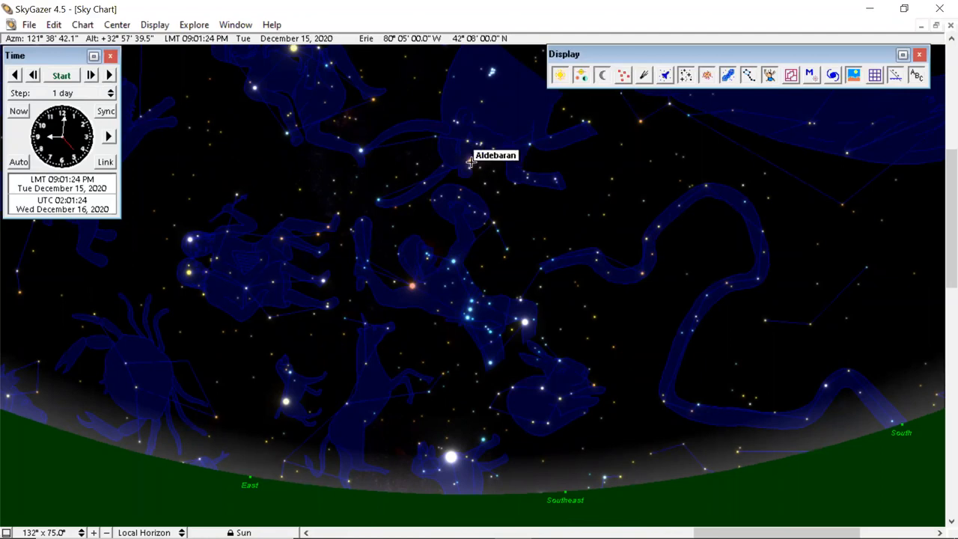
pyautogui.moveTo(366, 456)
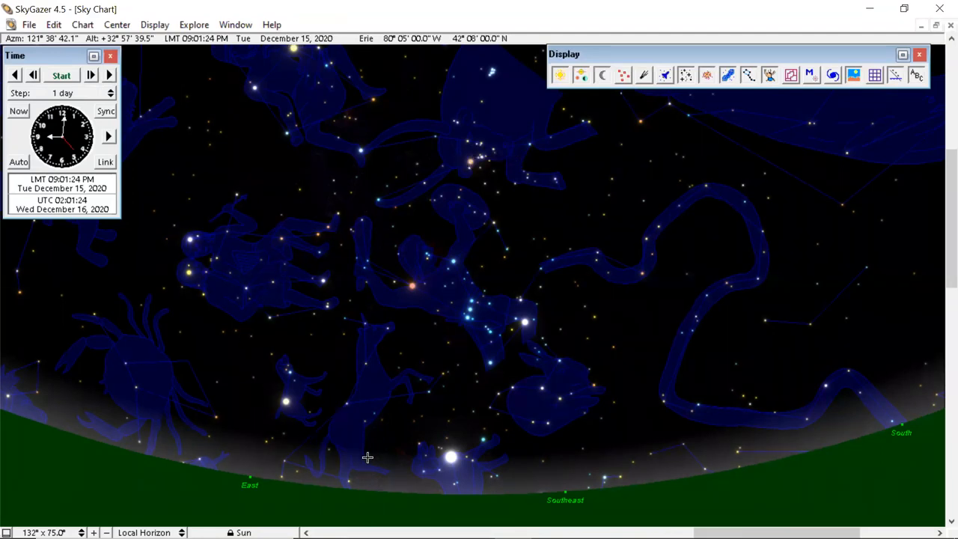
pyautogui.moveTo(452, 456)
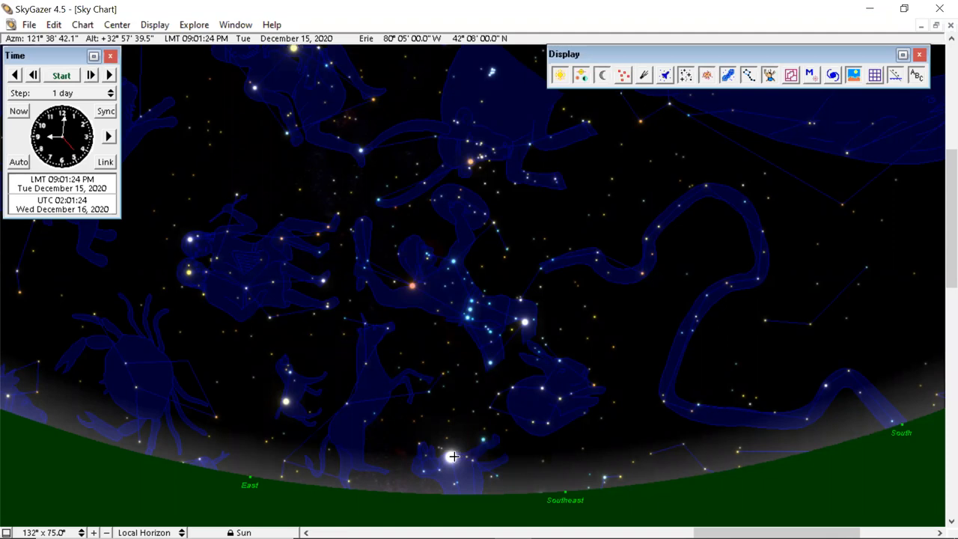
pyautogui.moveTo(449, 458)
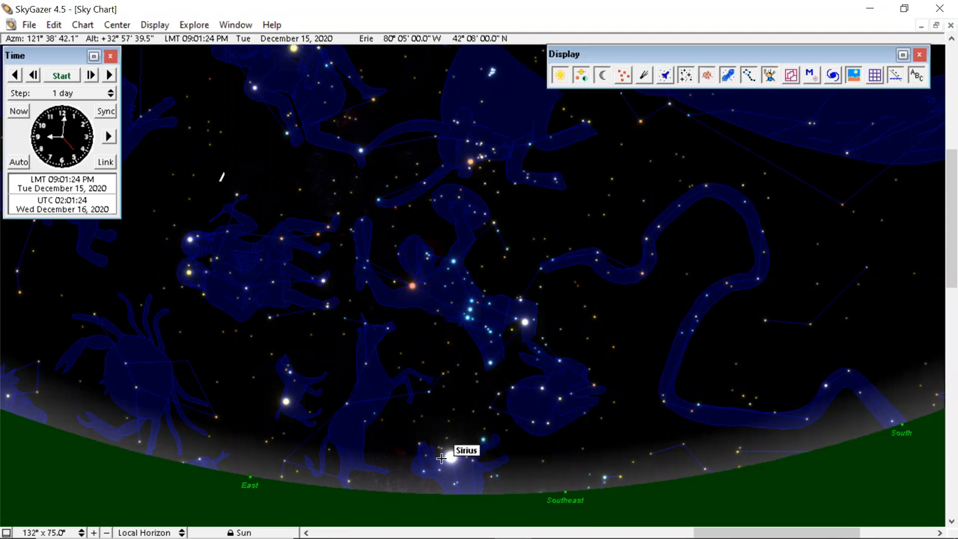
pyautogui.moveTo(450, 458)
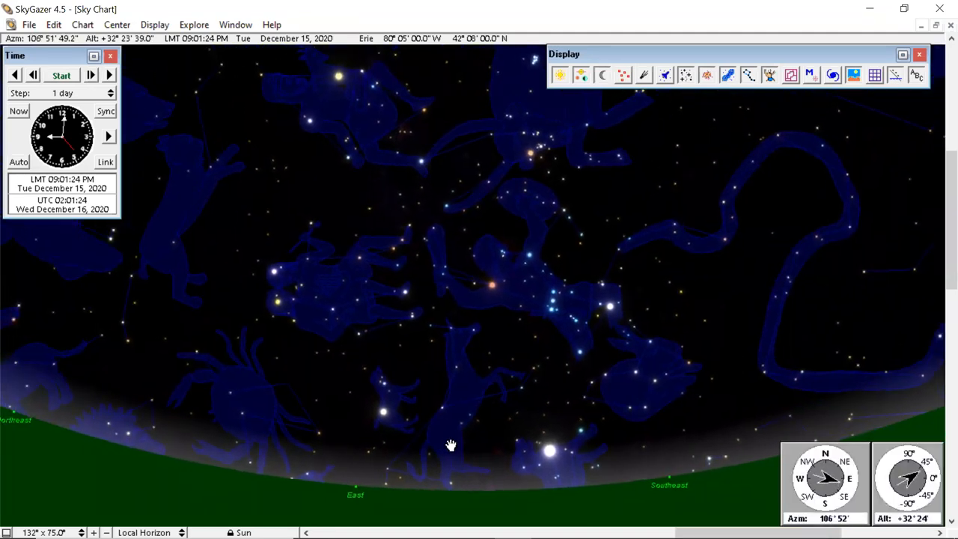
pyautogui.moveTo(452, 446); pyautogui.dragTo(408, 329)
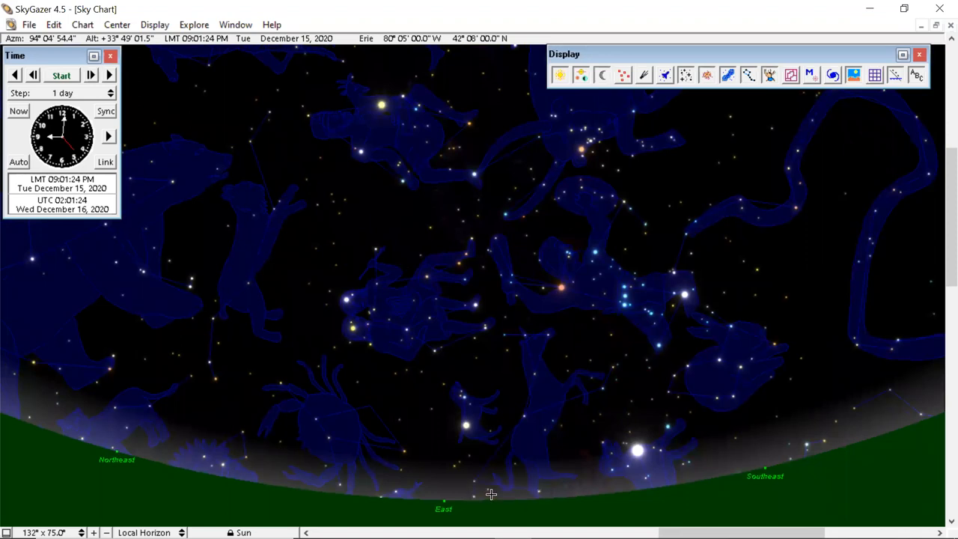
pyautogui.moveTo(584, 323)
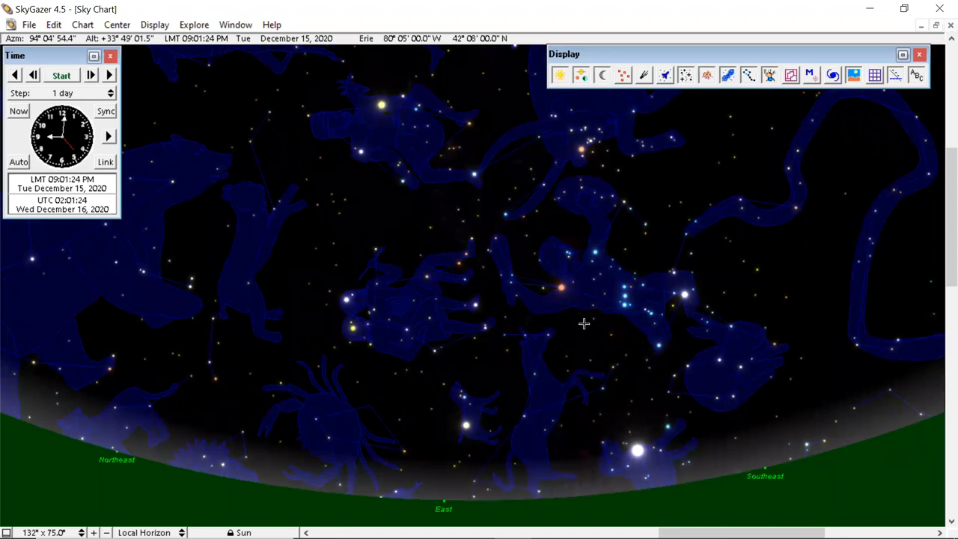
pyautogui.moveTo(642, 314)
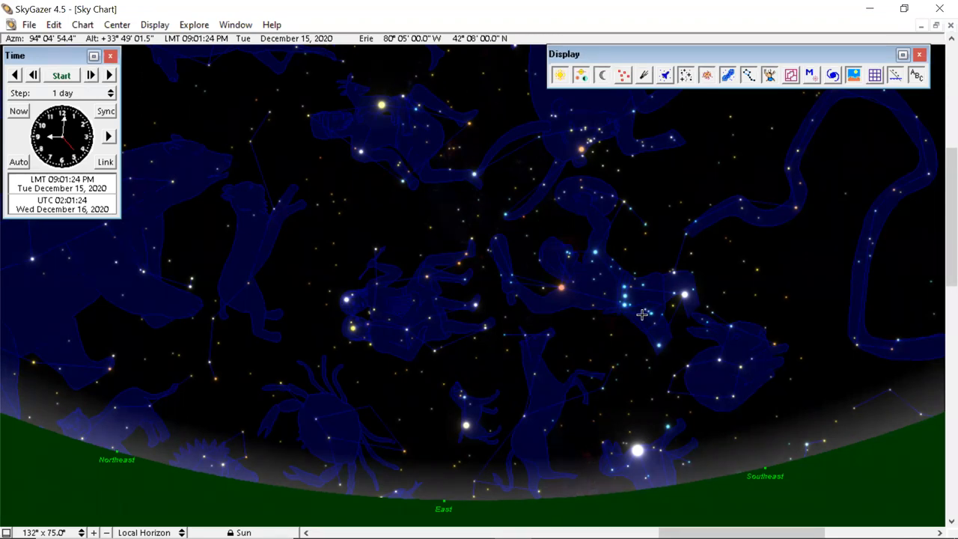
pyautogui.moveTo(635, 321)
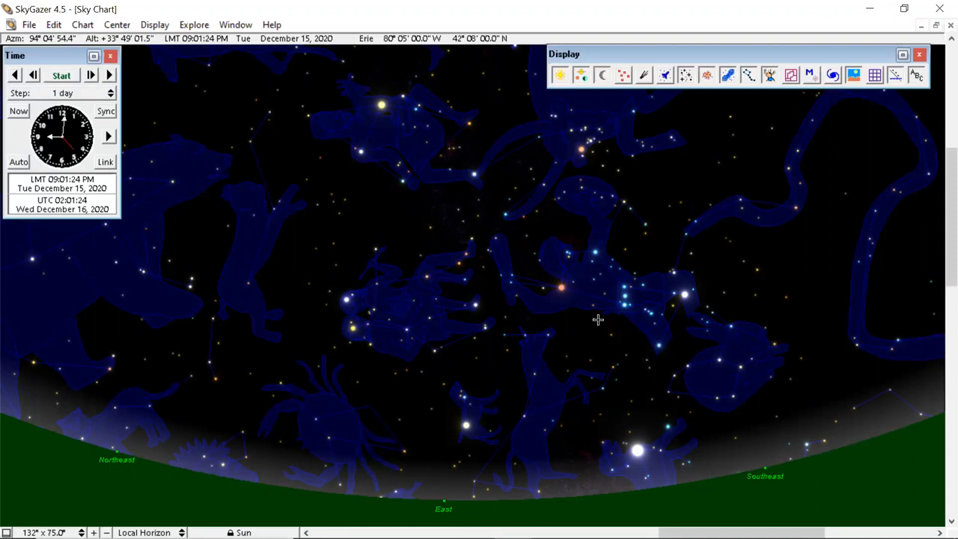
pyautogui.moveTo(237, 386)
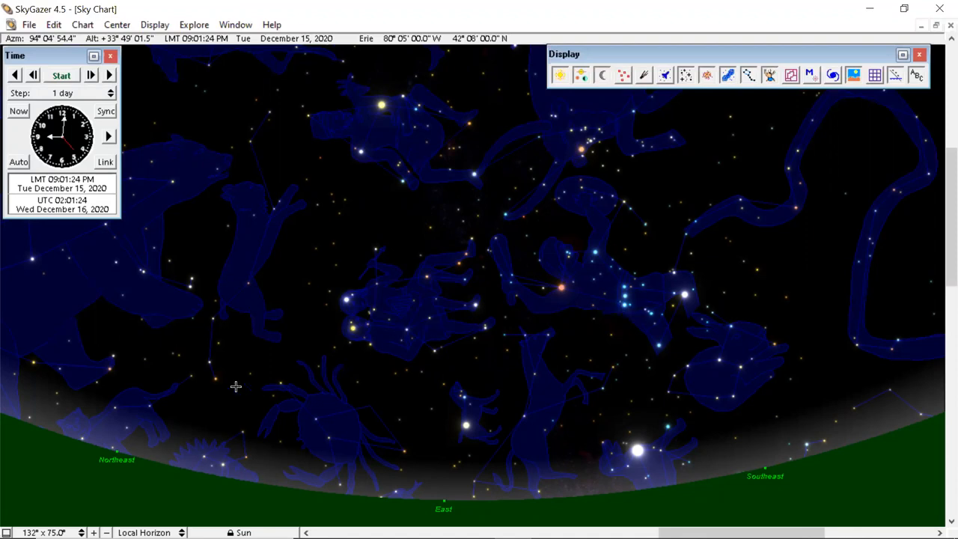
pyautogui.moveTo(90, 338)
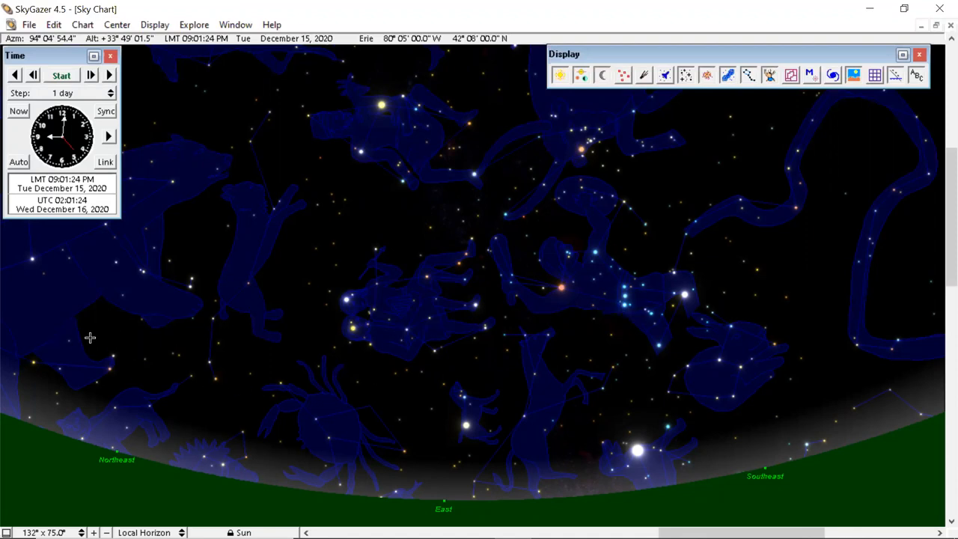
pyautogui.moveTo(325, 136)
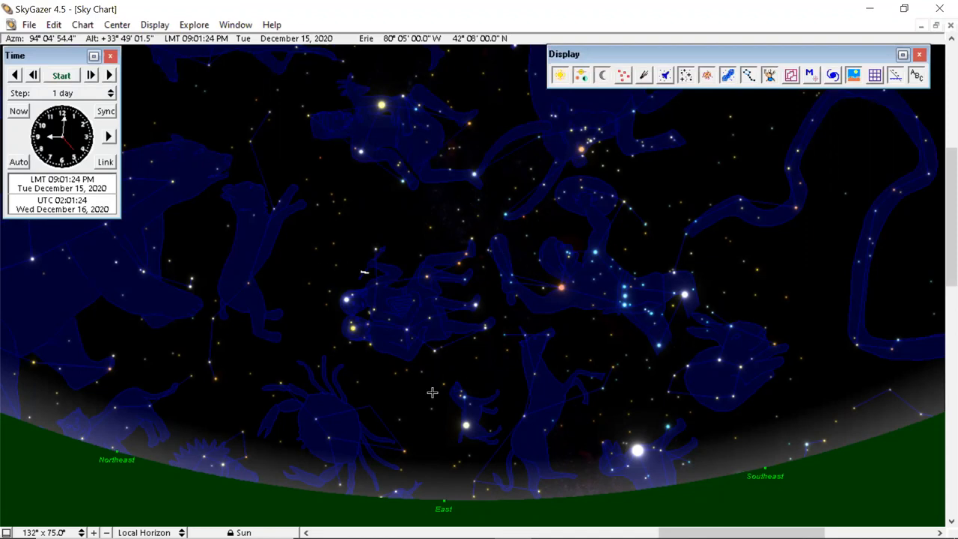
pyautogui.moveTo(201, 416)
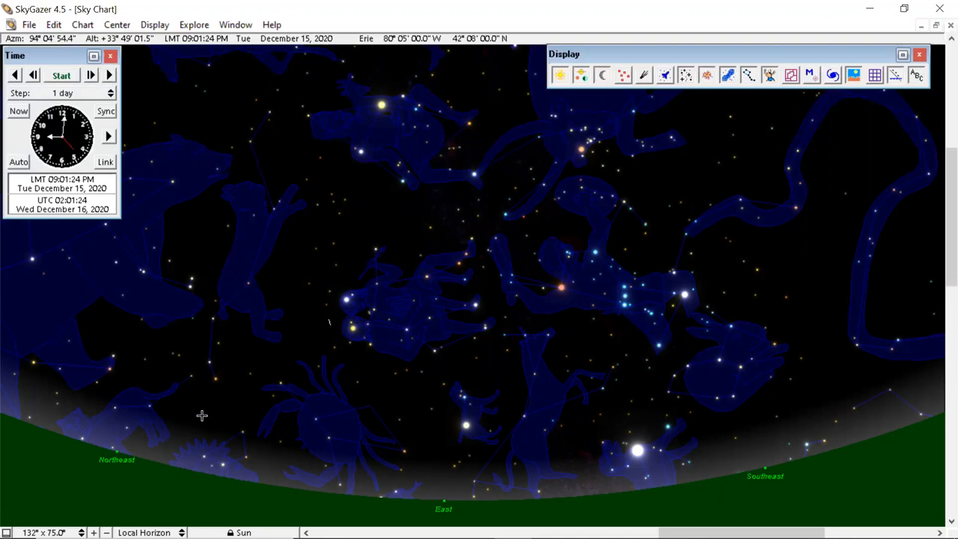
pyautogui.moveTo(203, 413)
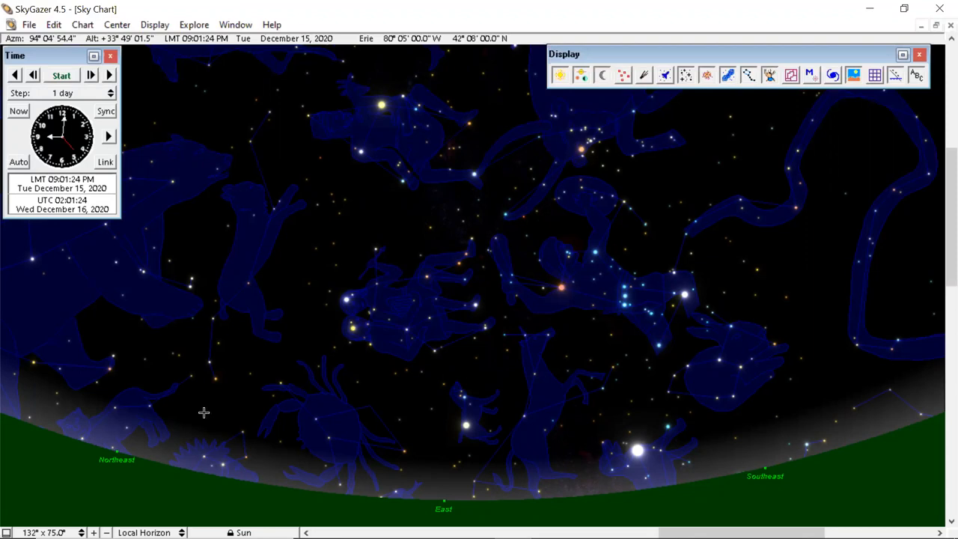
pyautogui.moveTo(321, 413)
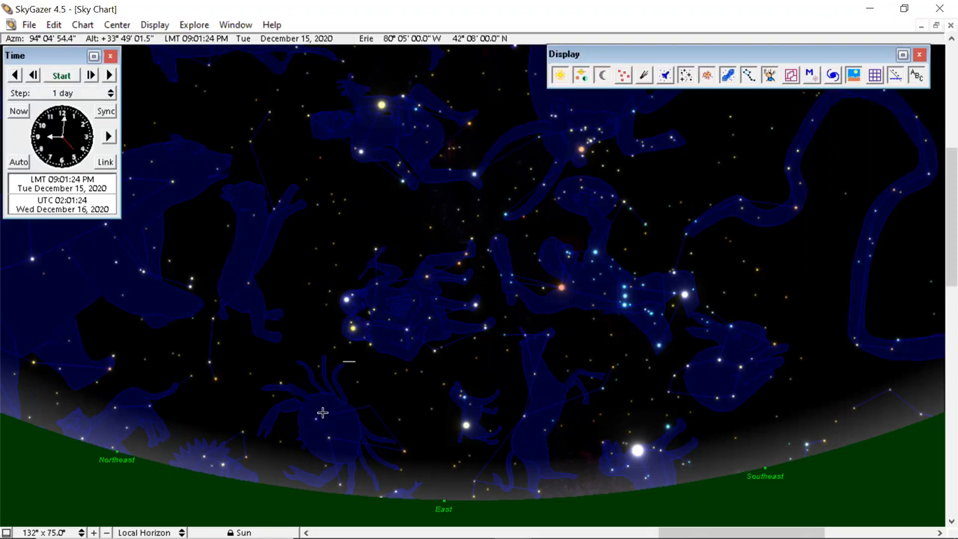
pyautogui.moveTo(253, 419)
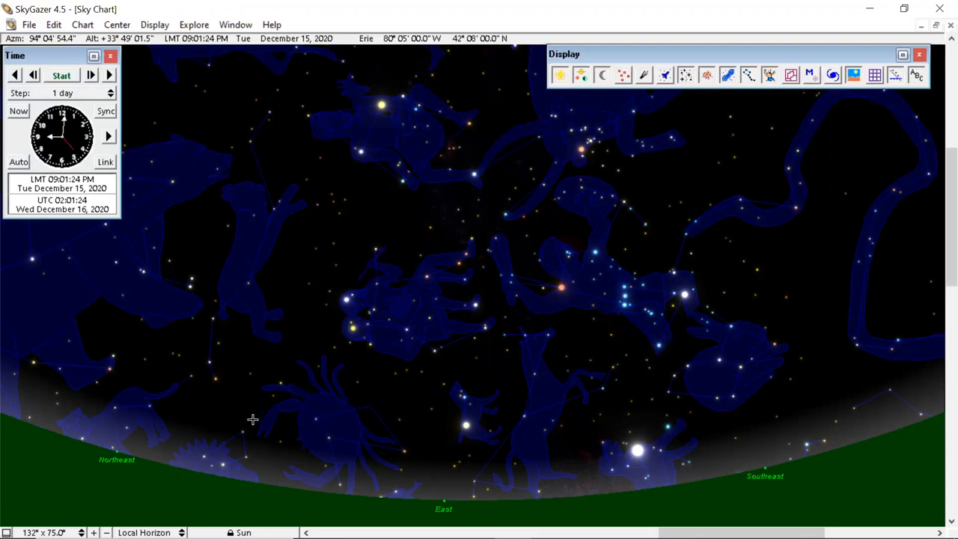
pyautogui.moveTo(410, 395)
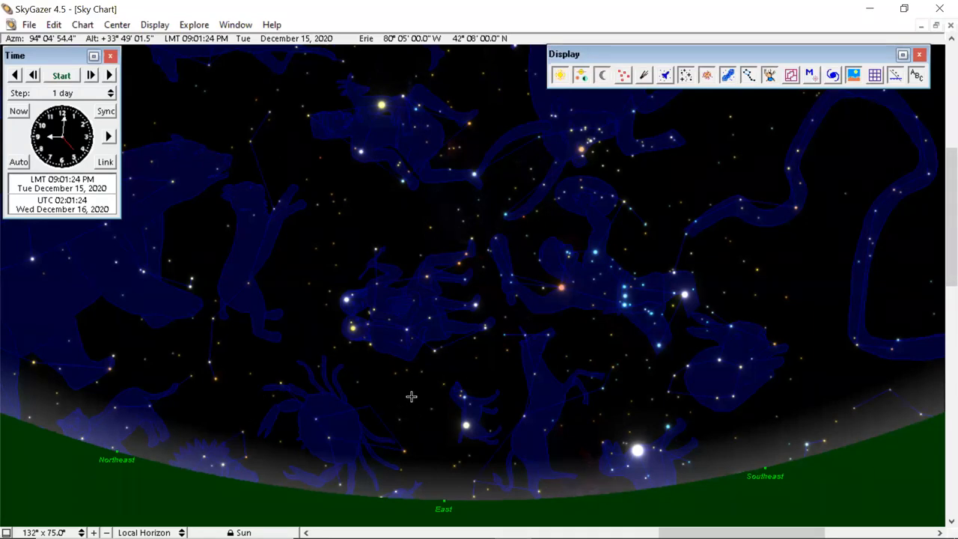
pyautogui.moveTo(409, 391)
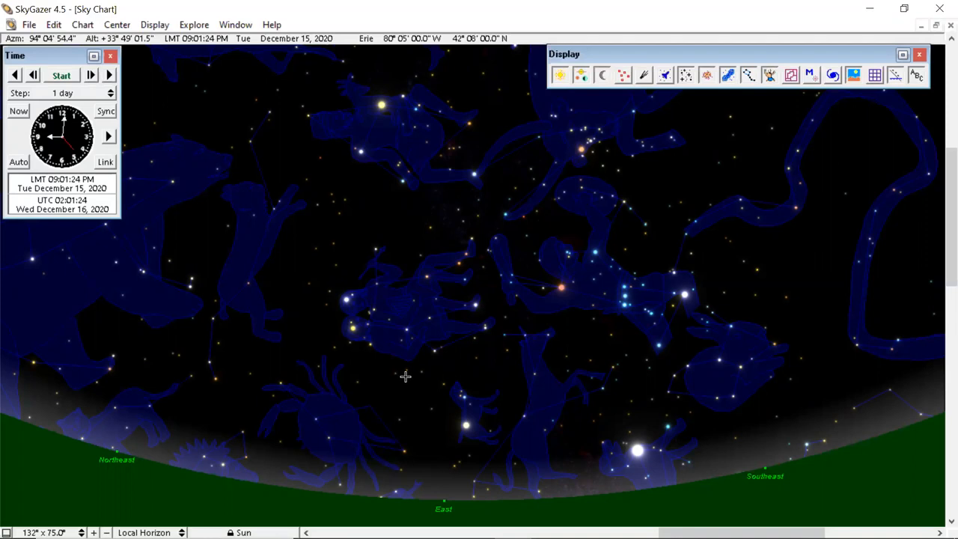
pyautogui.moveTo(402, 374)
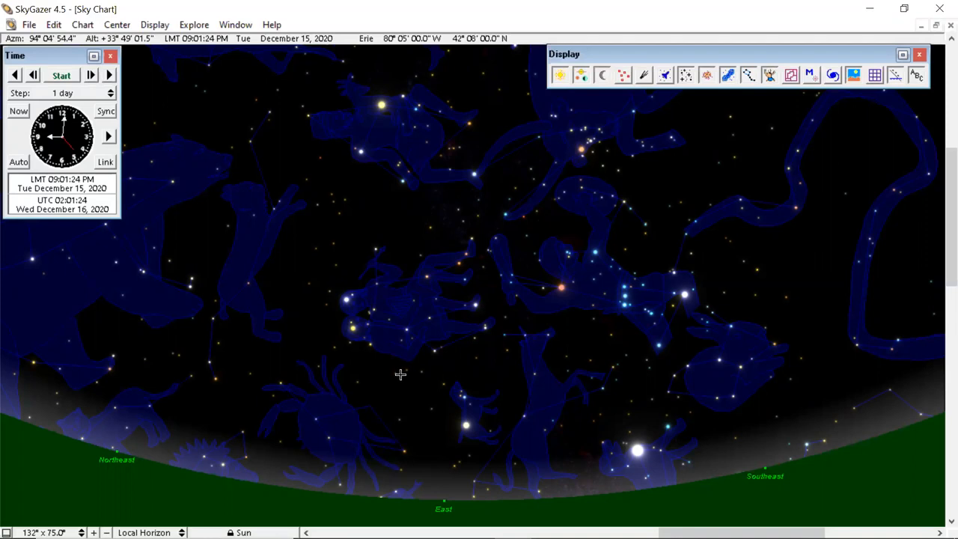
pyautogui.moveTo(398, 375)
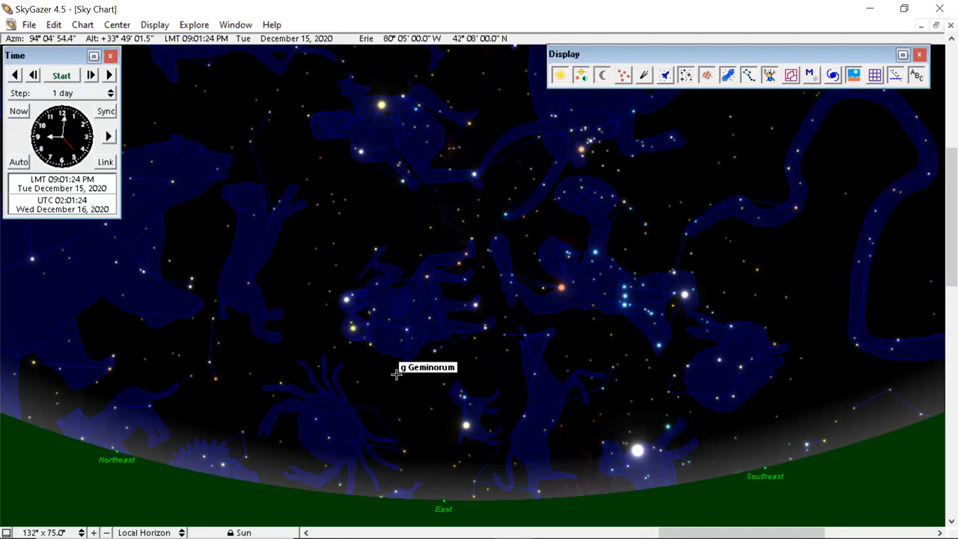
pyautogui.moveTo(392, 373)
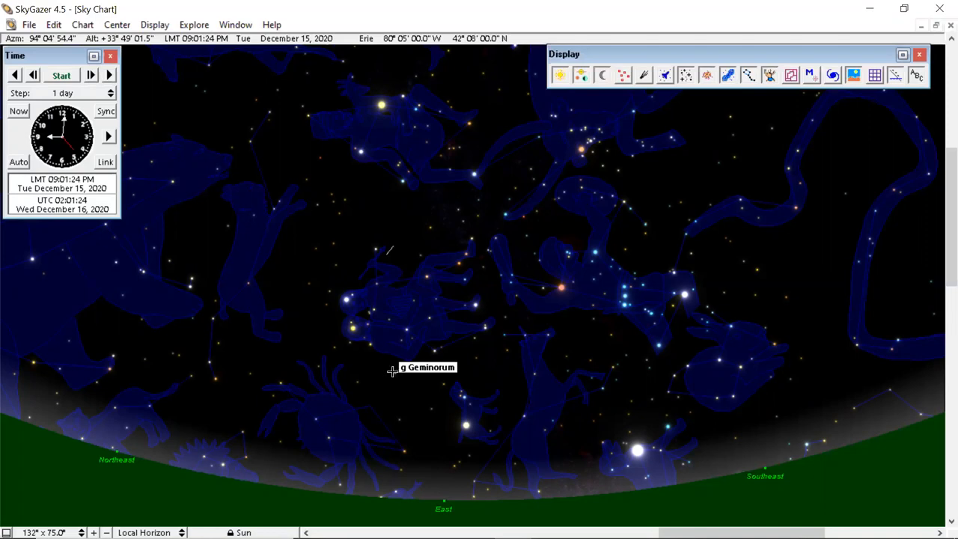
pyautogui.moveTo(287, 390)
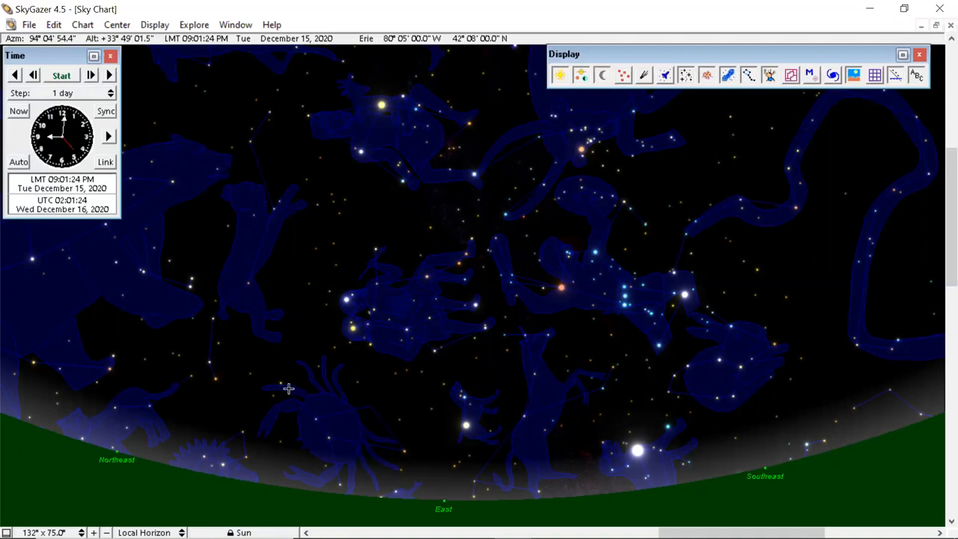
pyautogui.moveTo(575, 389)
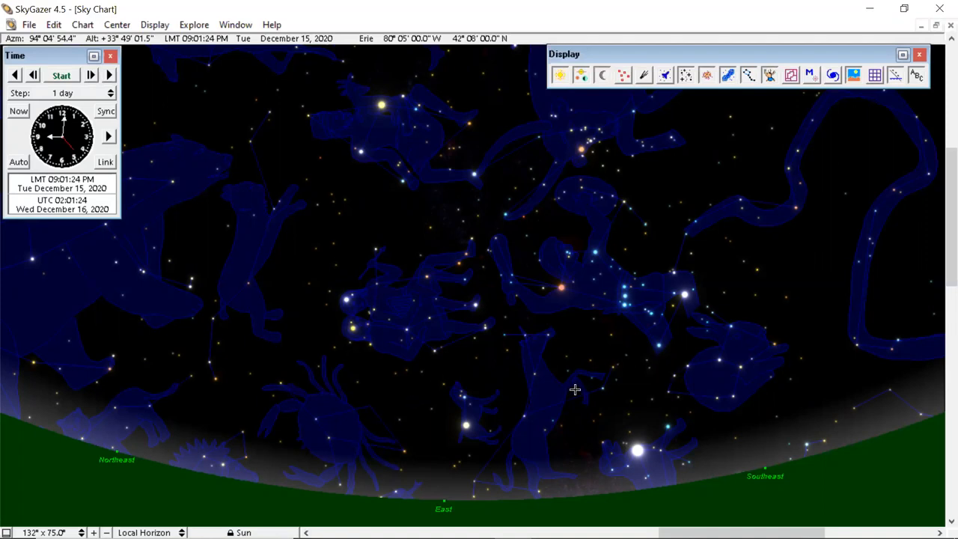
pyautogui.moveTo(358, 415)
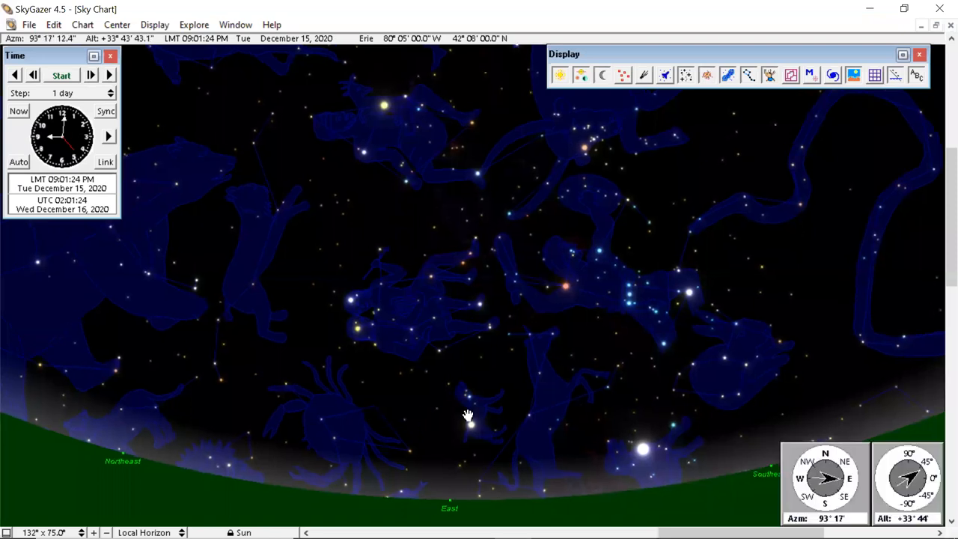
pyautogui.moveTo(467, 416); pyautogui.dragTo(551, 377)
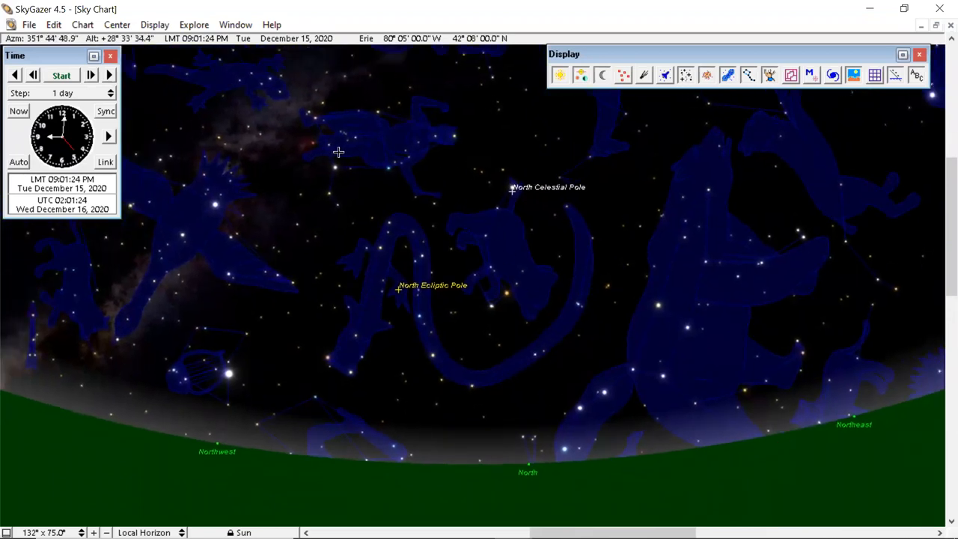
pyautogui.moveTo(312, 261)
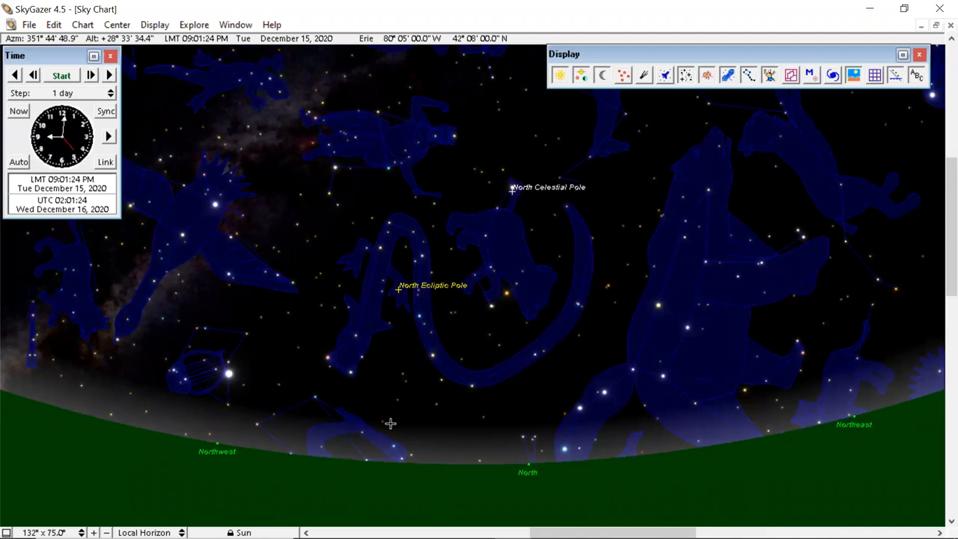
pyautogui.moveTo(551, 458)
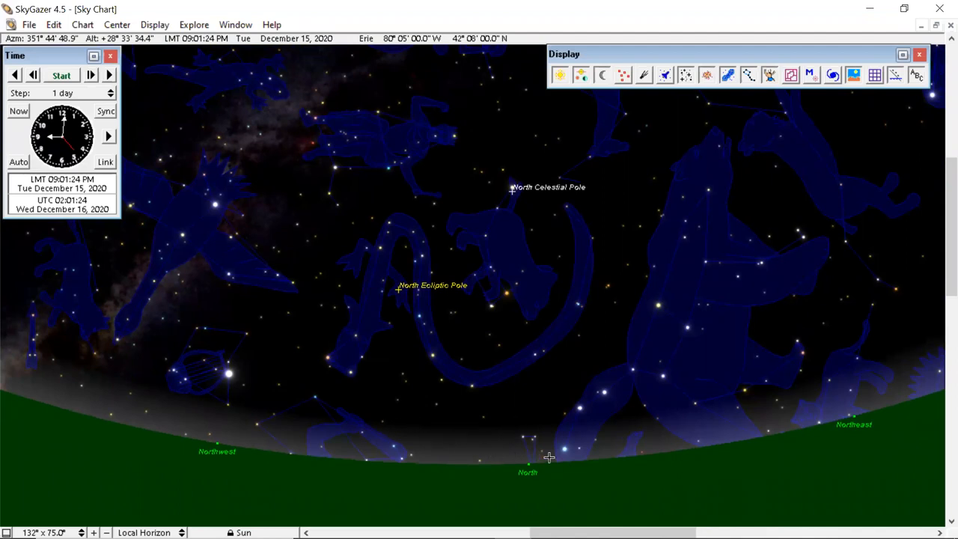
pyautogui.moveTo(689, 315)
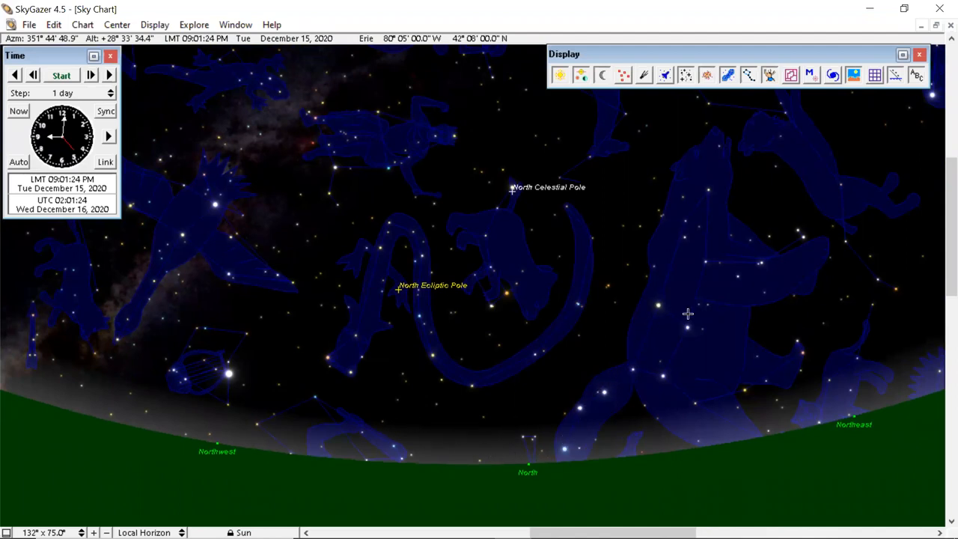
pyautogui.moveTo(656, 374)
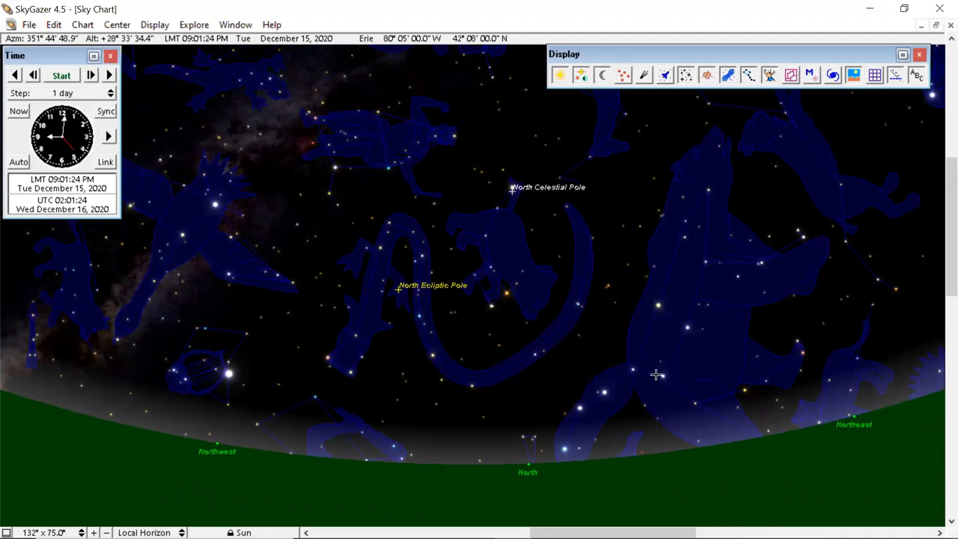
pyautogui.moveTo(571, 437)
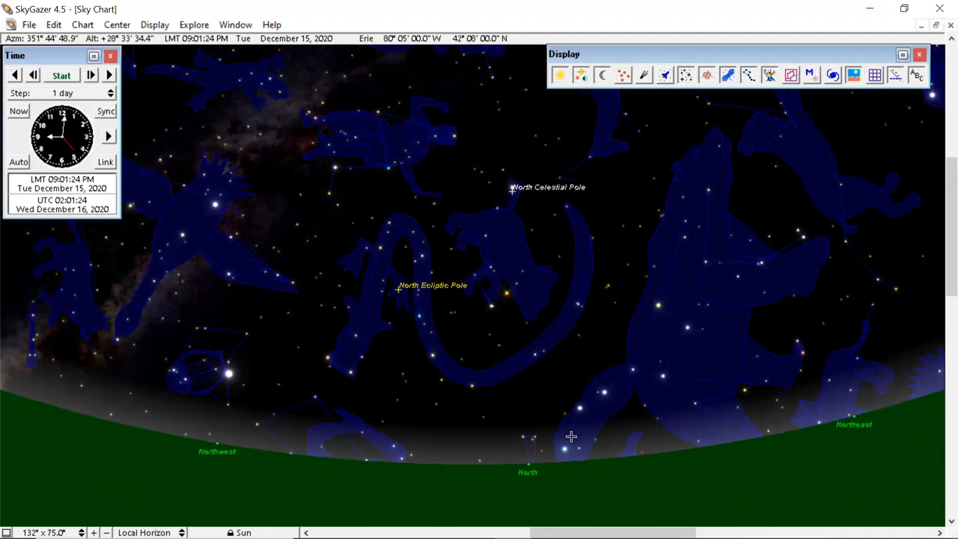
pyautogui.moveTo(632, 397)
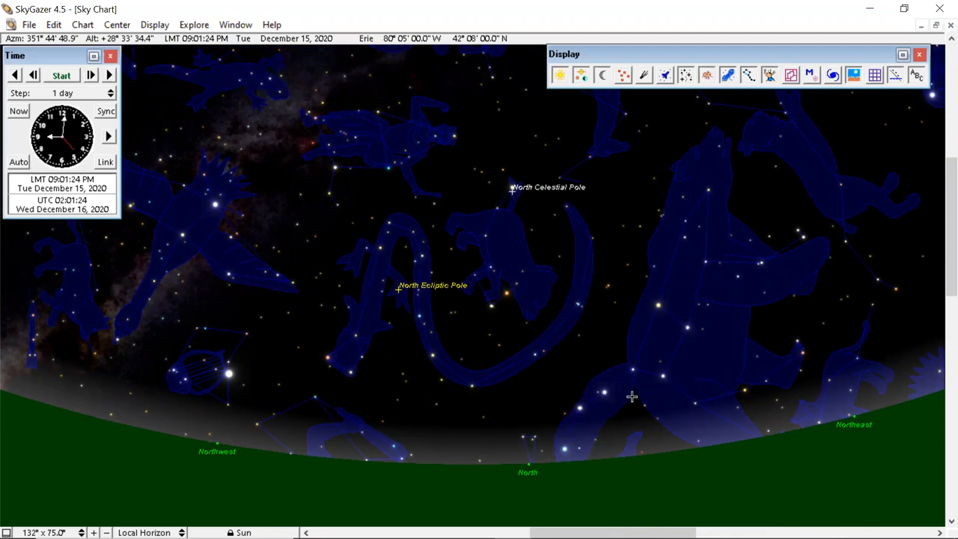
pyautogui.moveTo(653, 323)
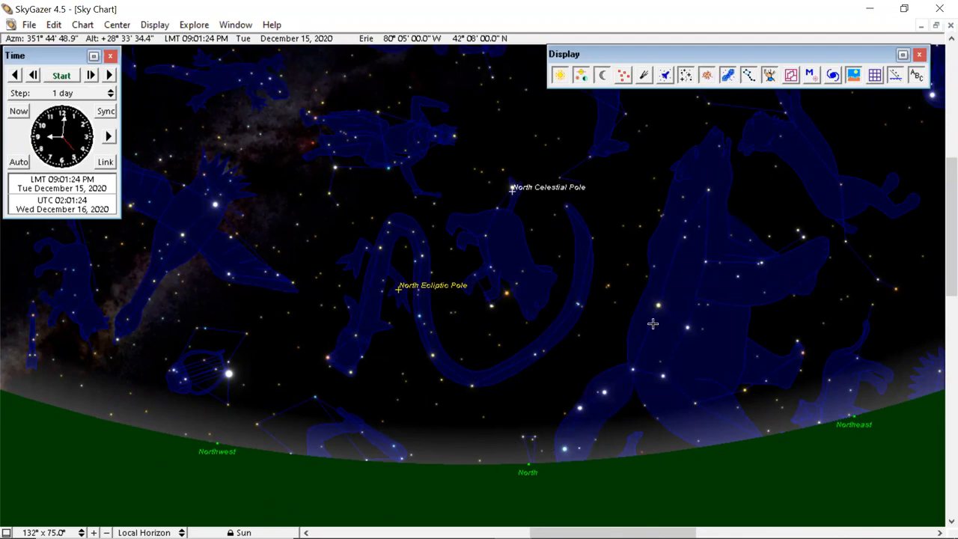
pyautogui.moveTo(653, 320)
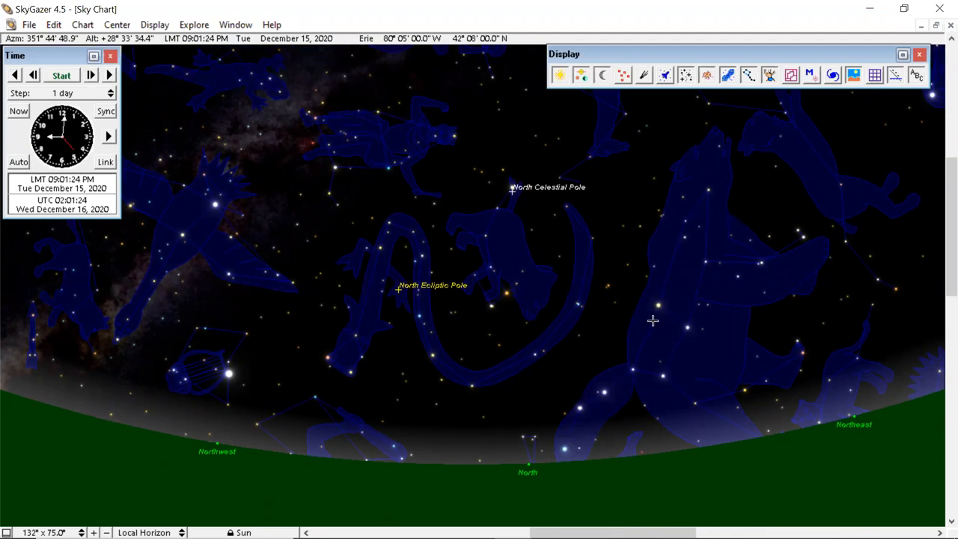
pyautogui.moveTo(665, 302)
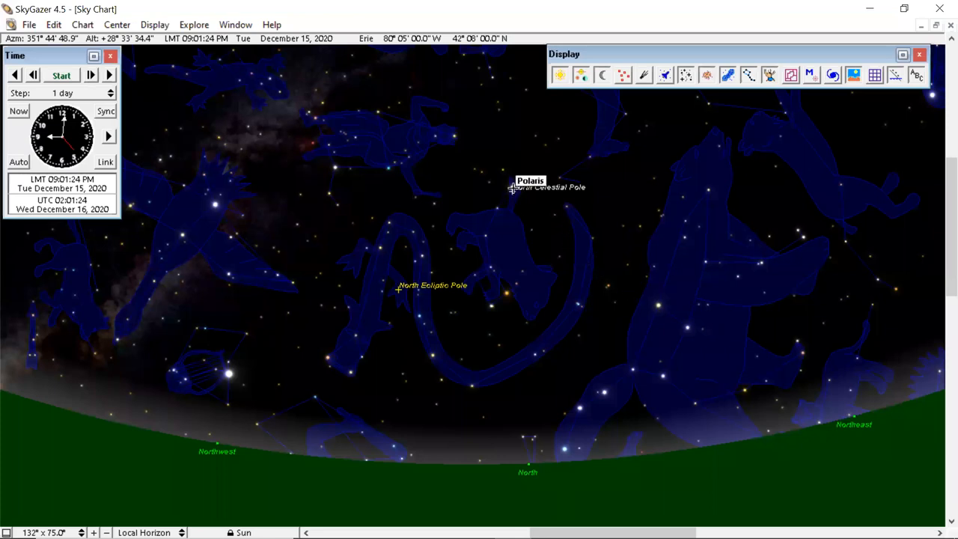
pyautogui.moveTo(487, 238)
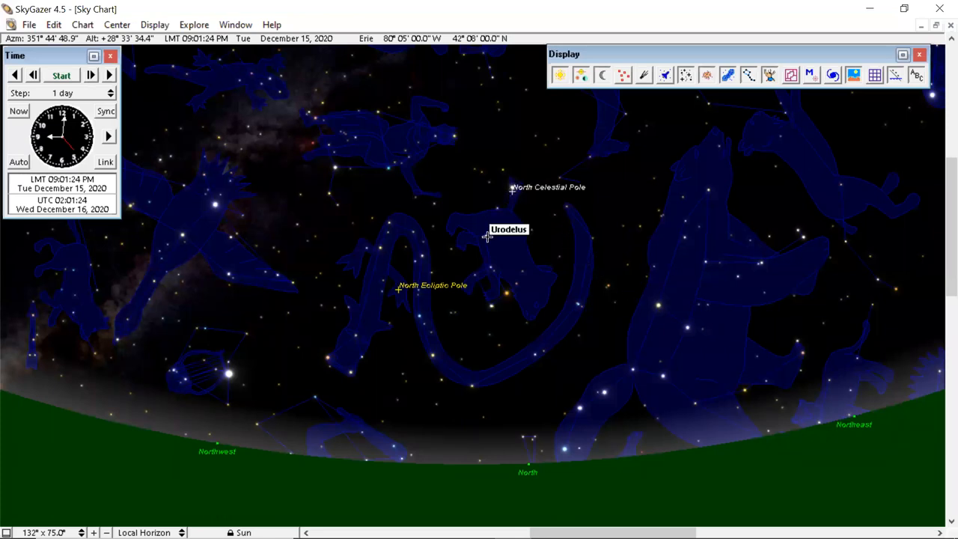
pyautogui.moveTo(494, 271)
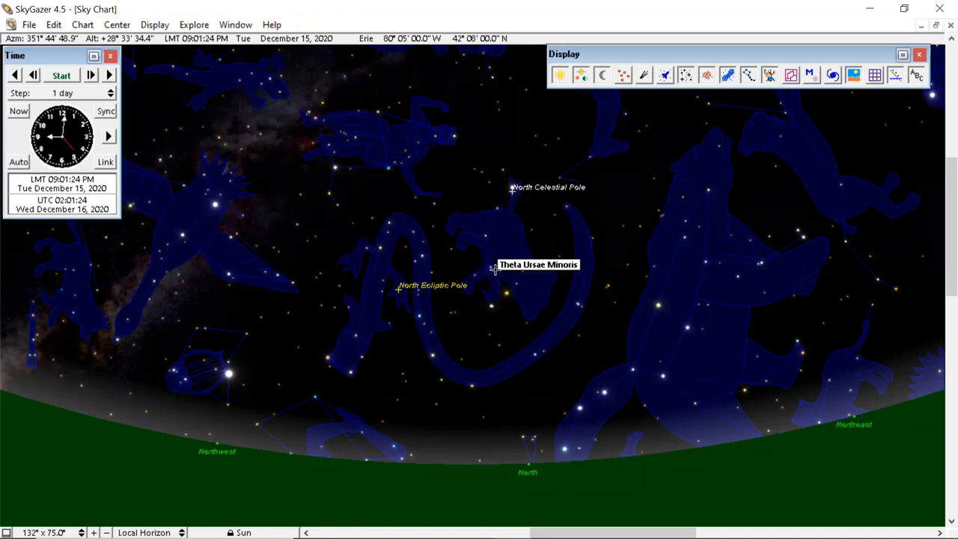
pyautogui.moveTo(502, 178)
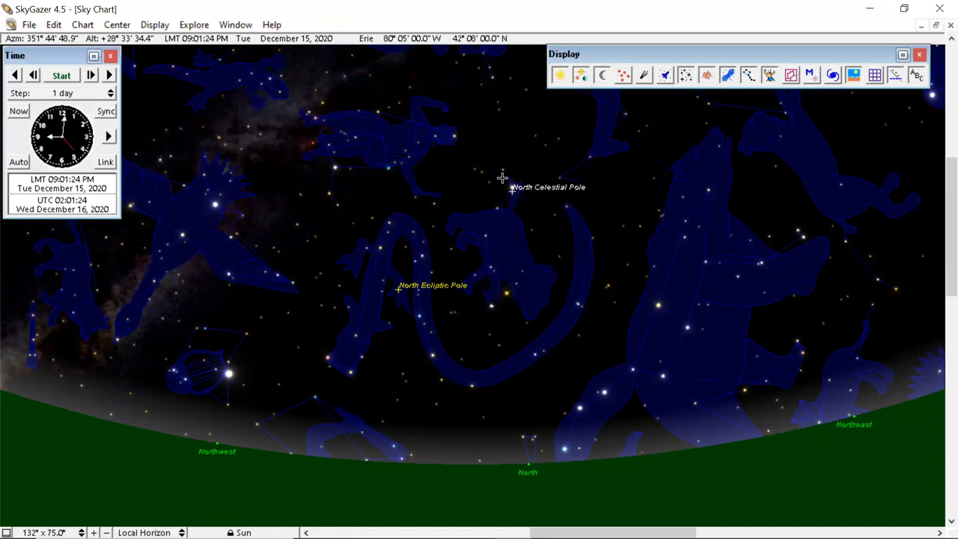
pyautogui.moveTo(479, 228)
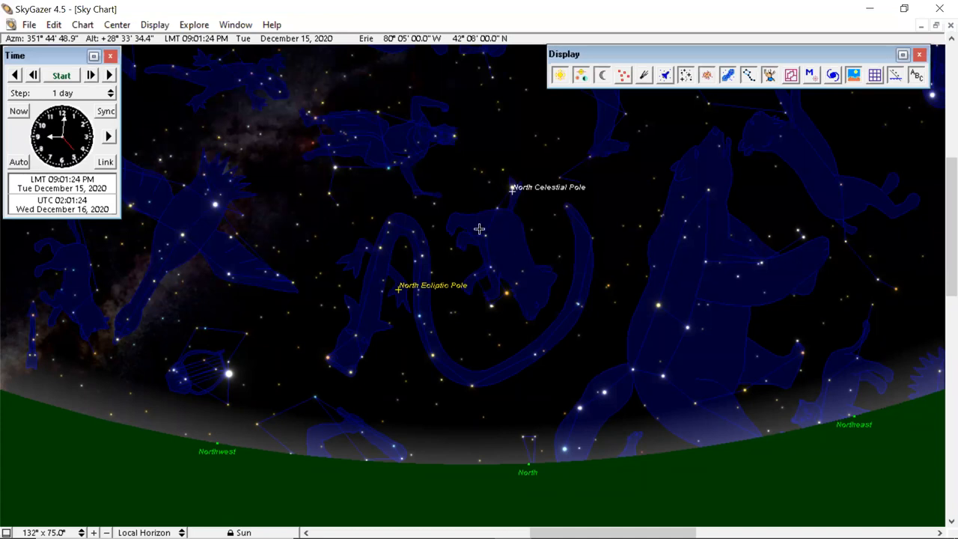
pyautogui.moveTo(513, 275)
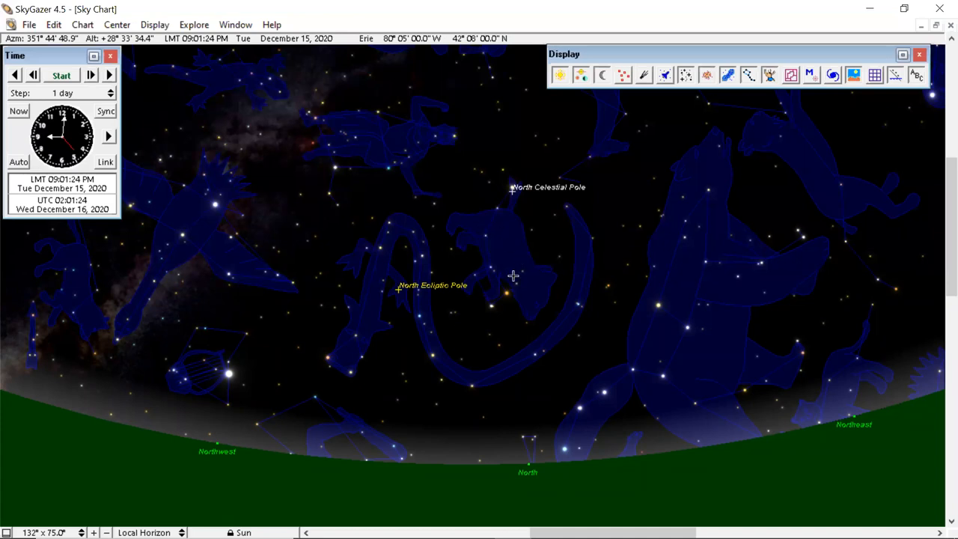
pyautogui.moveTo(650, 289)
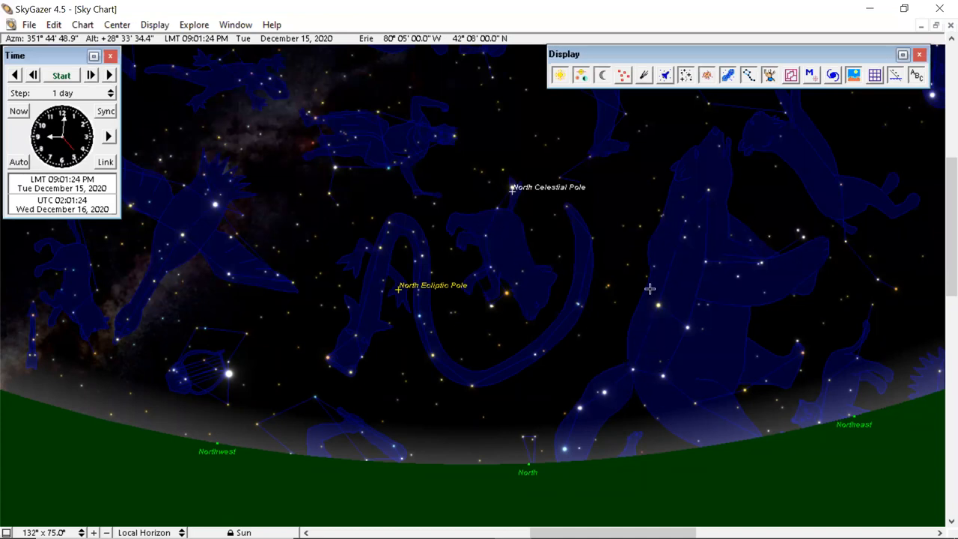